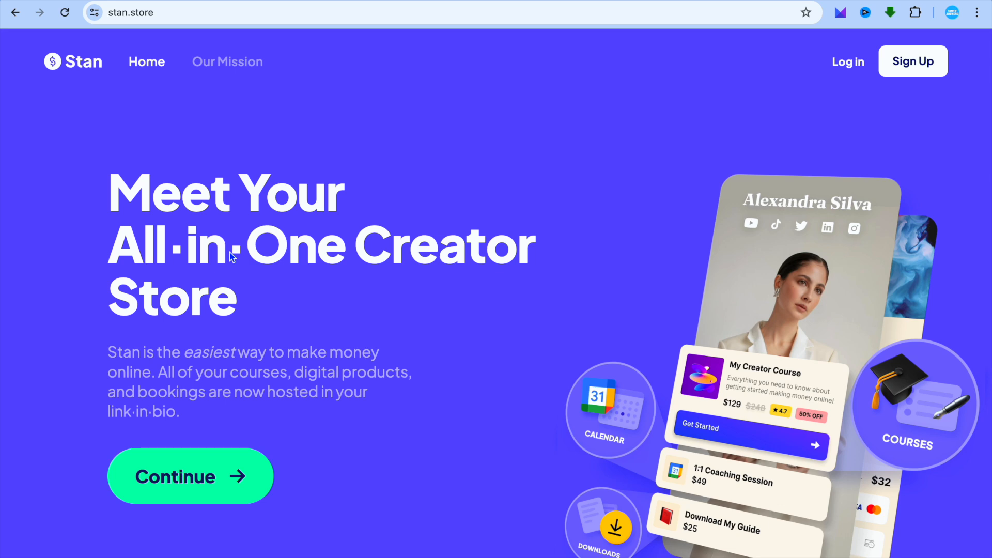
# Log in to the Stan Store dashboard home showing the zero-of-four launch checklist
pyautogui.click(189, 475)
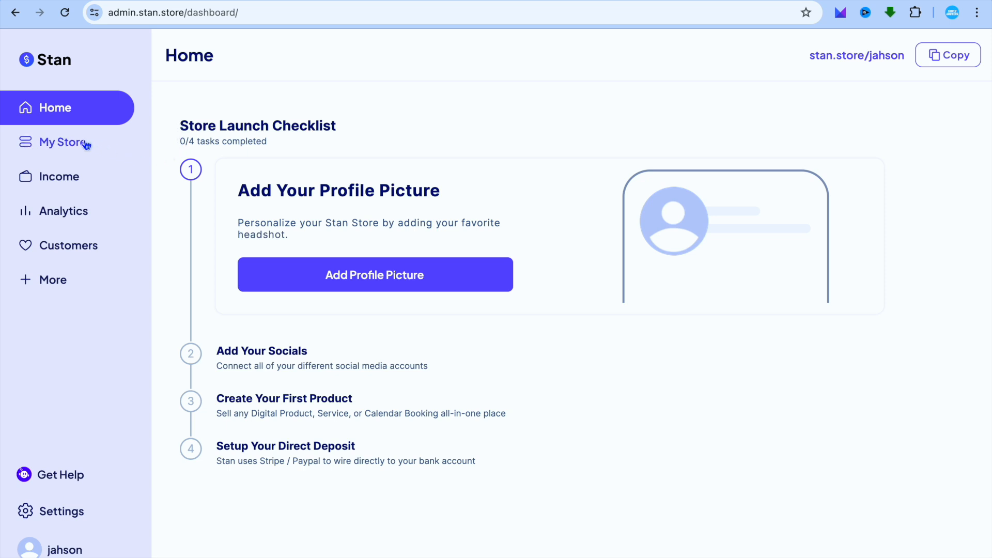
# Go to My Store and start a new product draft
pyautogui.click(63, 141)
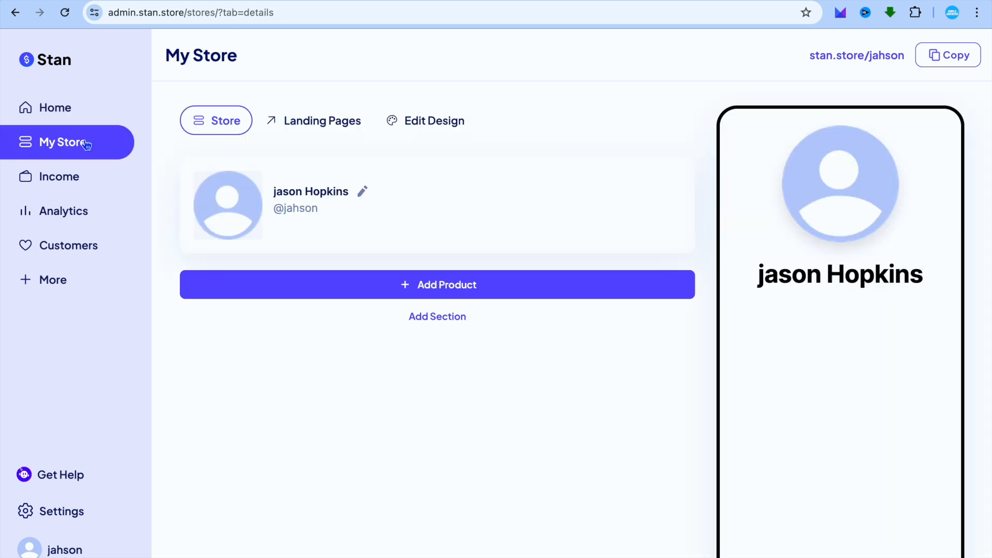
pyautogui.moveTo(345, 276)
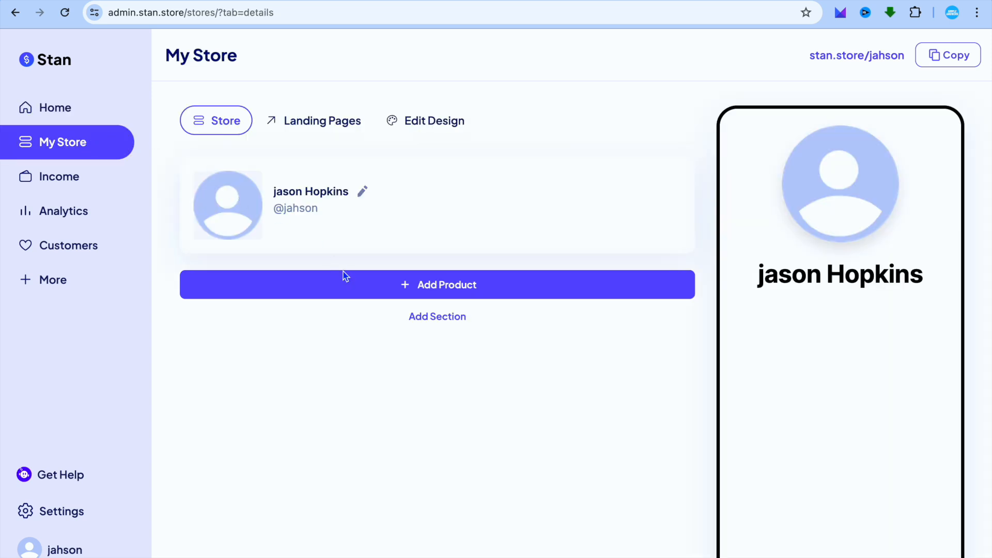
pyautogui.moveTo(346, 282)
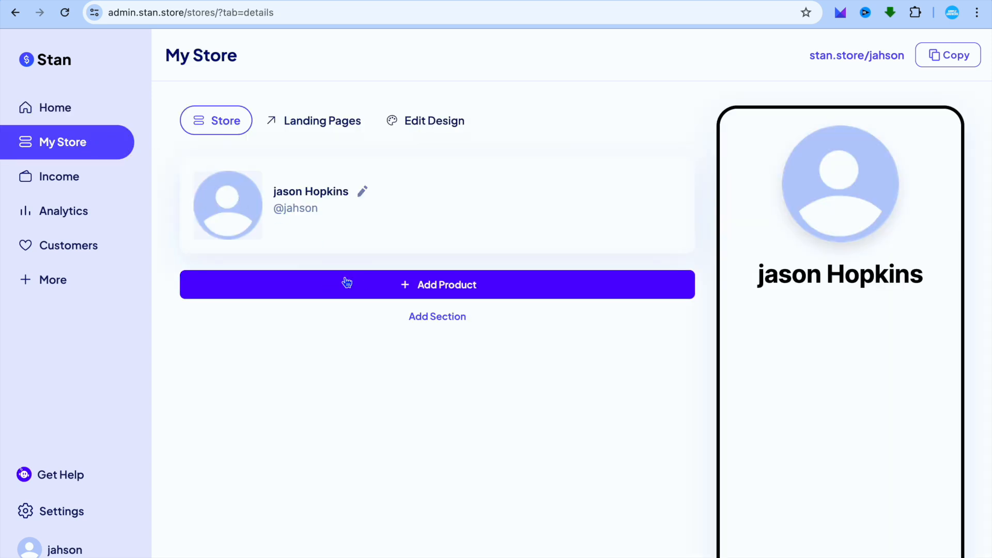
pyautogui.click(437, 284)
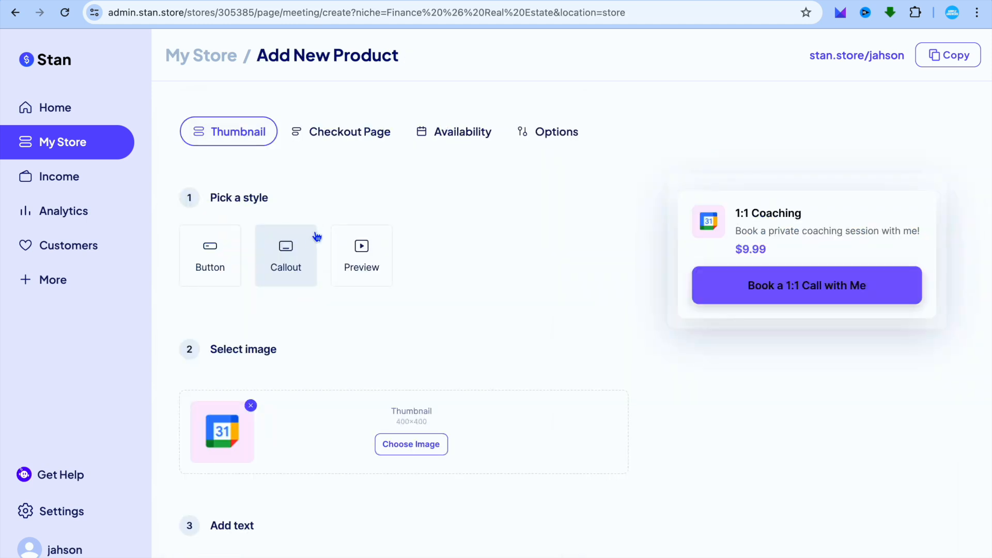
pyautogui.moveTo(209, 254)
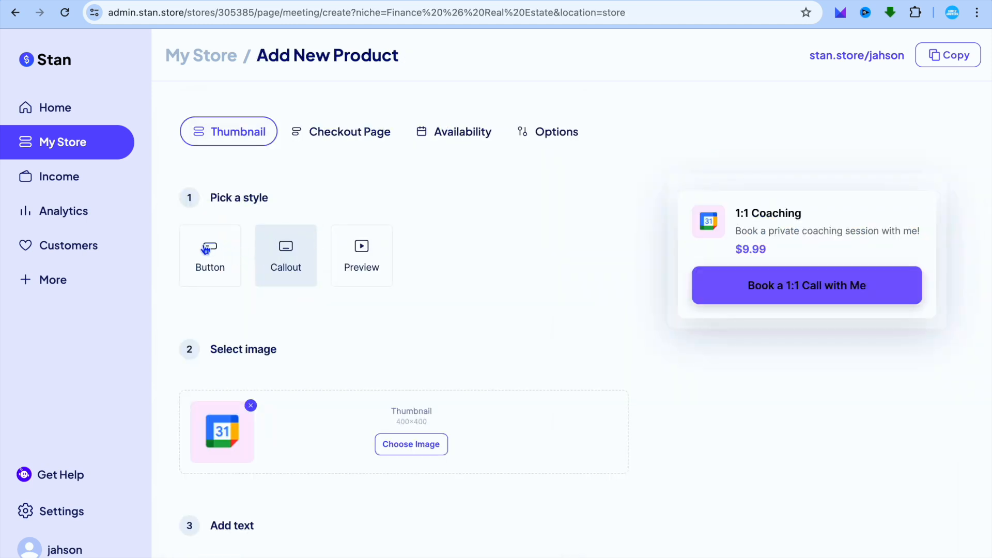
# Try the Button and Callout thumbnail styles, then settle on Preview with its calendar
pyautogui.click(209, 255)
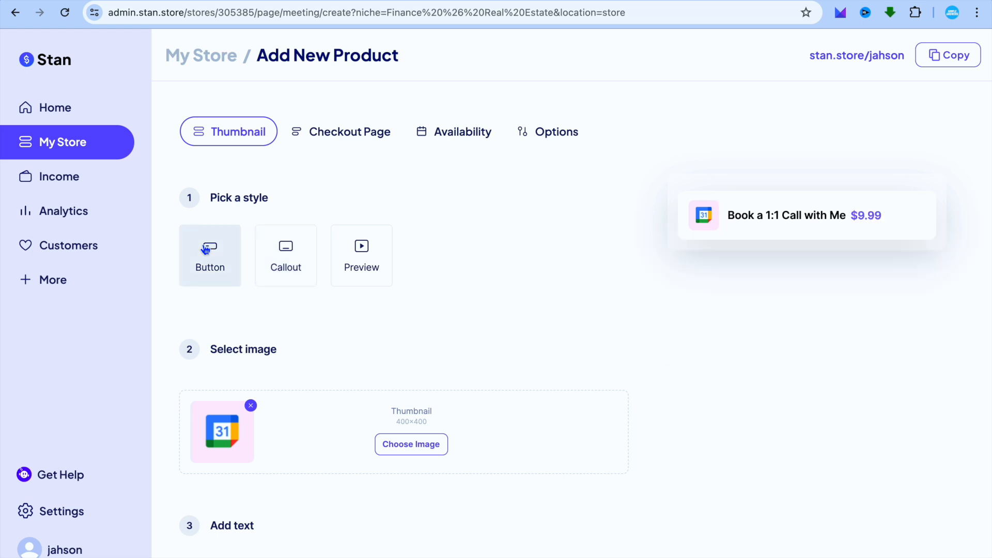
pyautogui.click(285, 255)
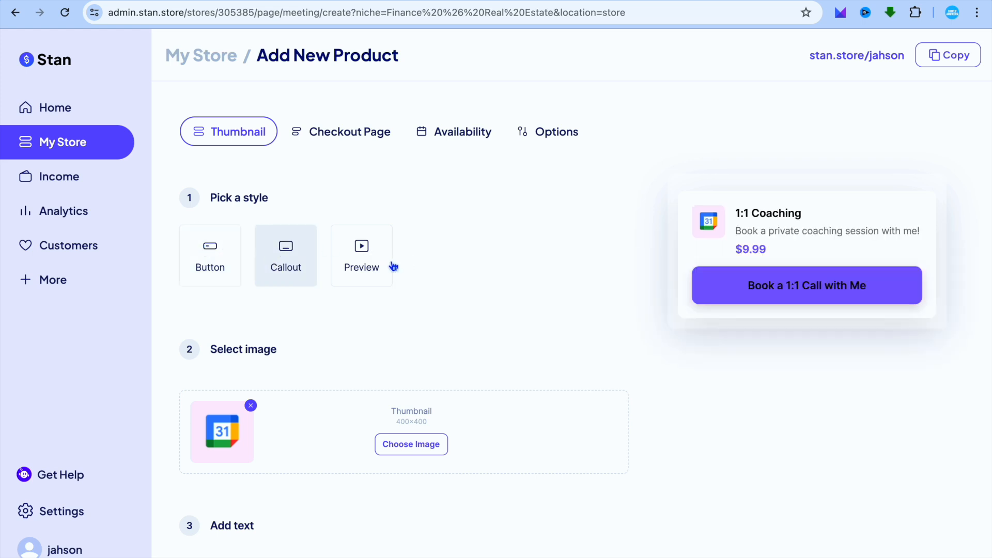
pyautogui.click(361, 255)
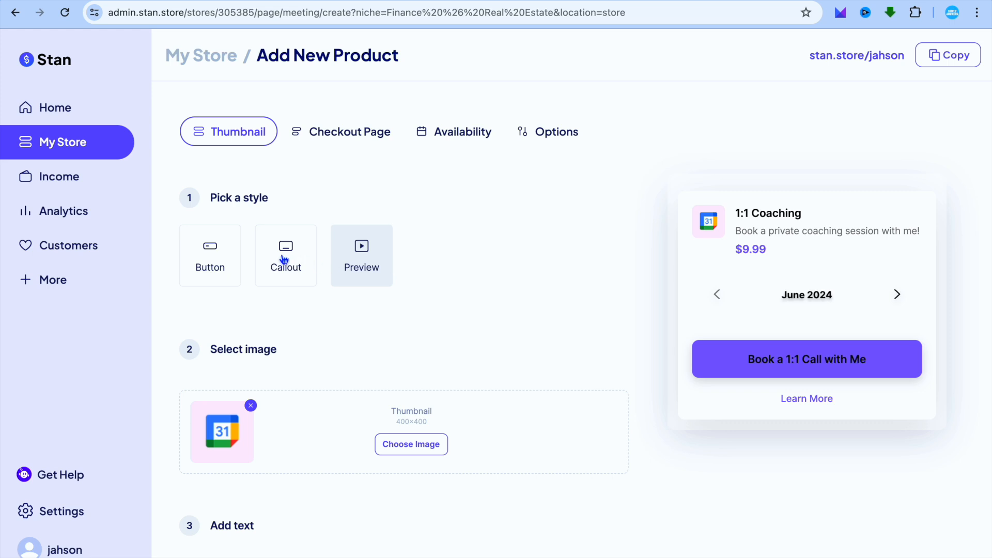
pyautogui.moveTo(319, 270)
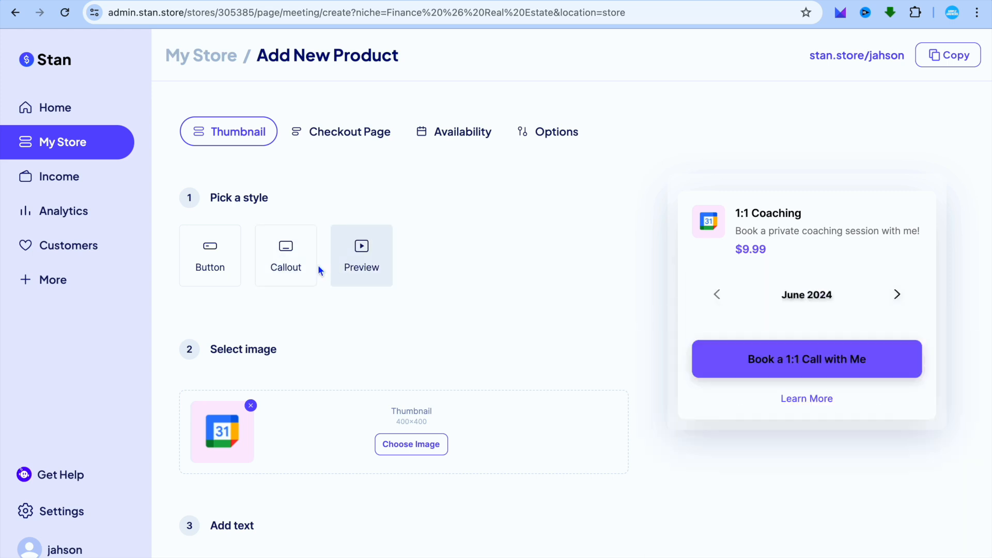
pyautogui.moveTo(299, 266)
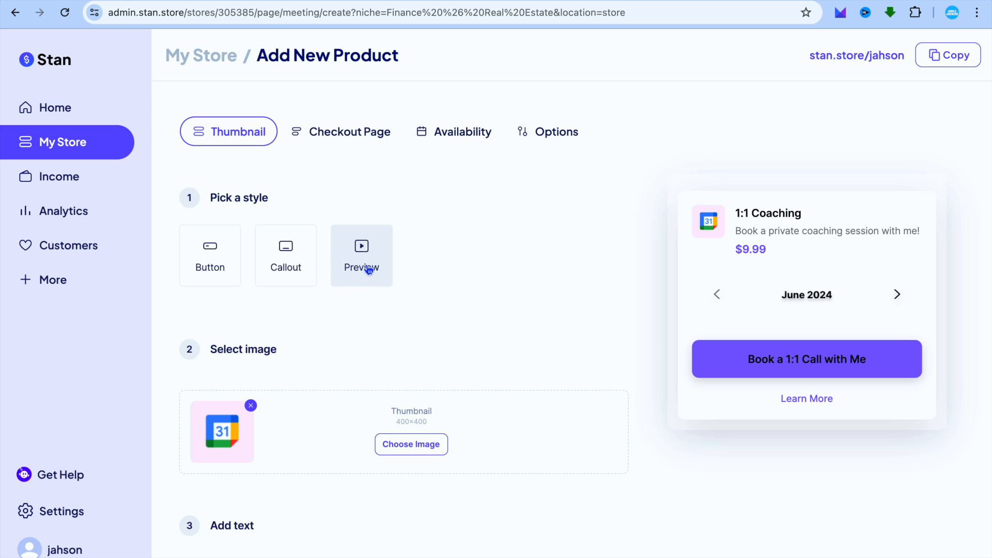
pyautogui.scroll(-3)
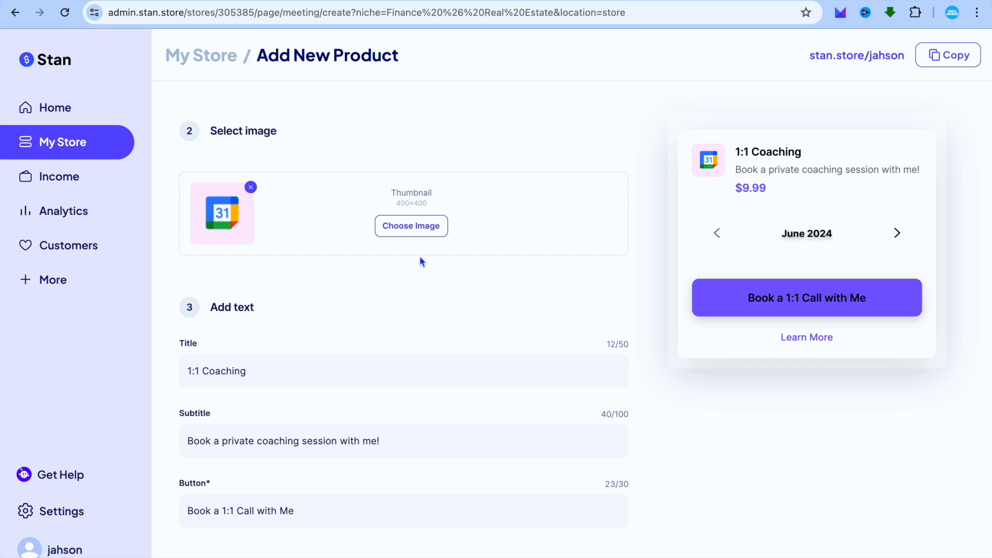
# Replace the calendar thumbnail with a cropped autumn forest photo from the library
pyautogui.click(410, 226)
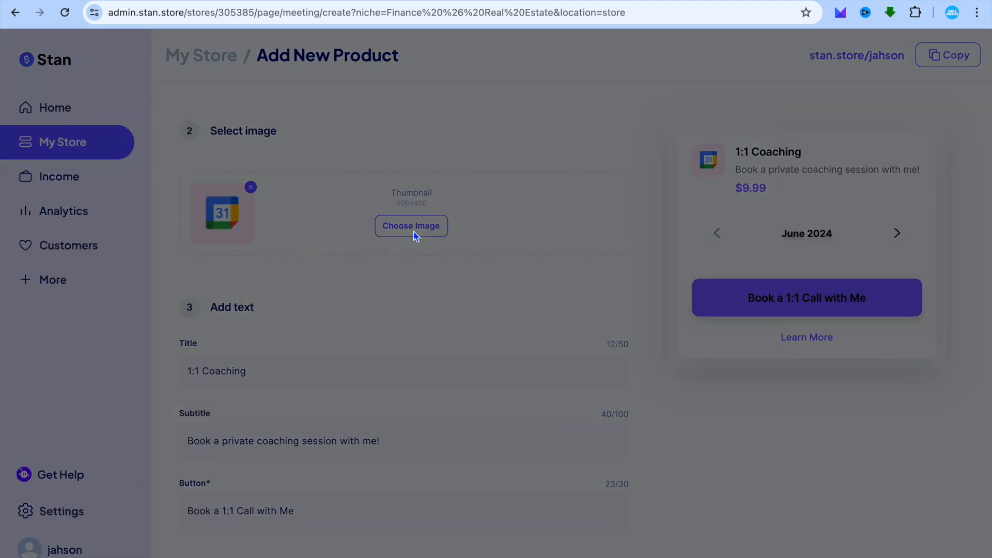
pyautogui.click(411, 226)
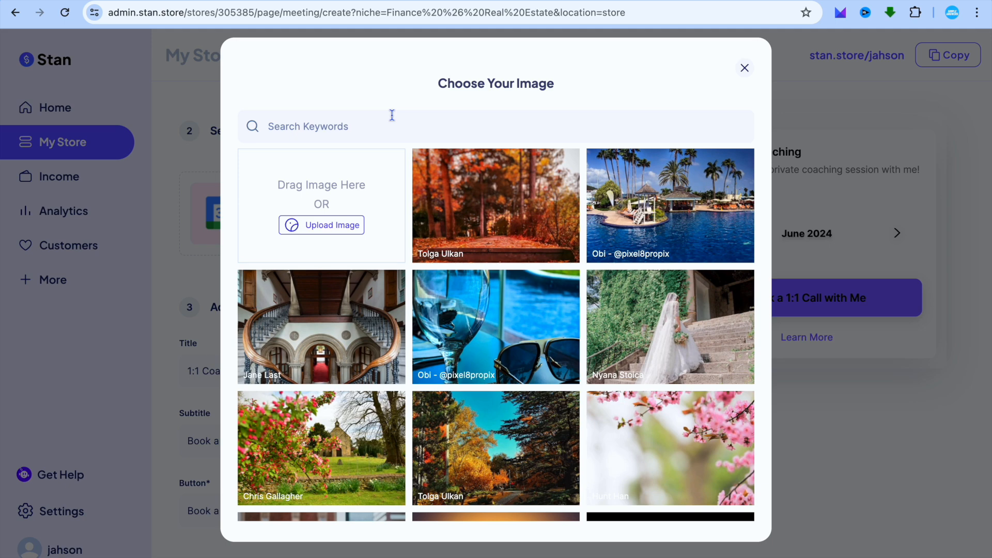
pyautogui.moveTo(498, 171)
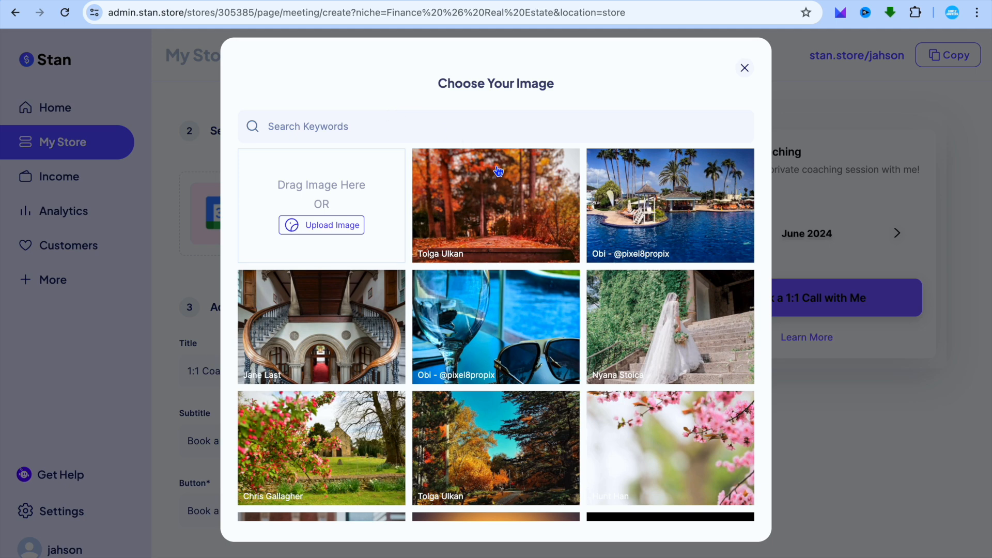
pyautogui.click(496, 204)
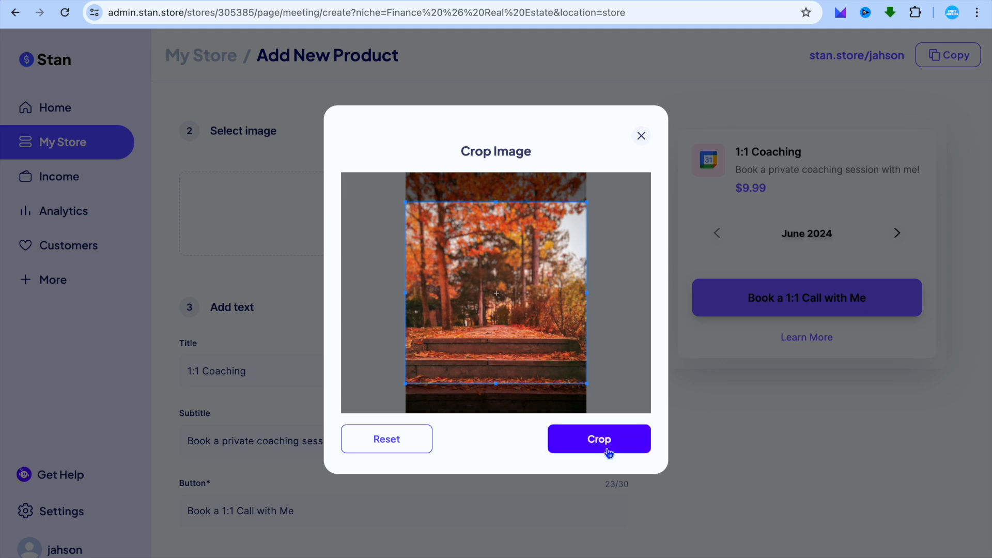
pyautogui.click(598, 439)
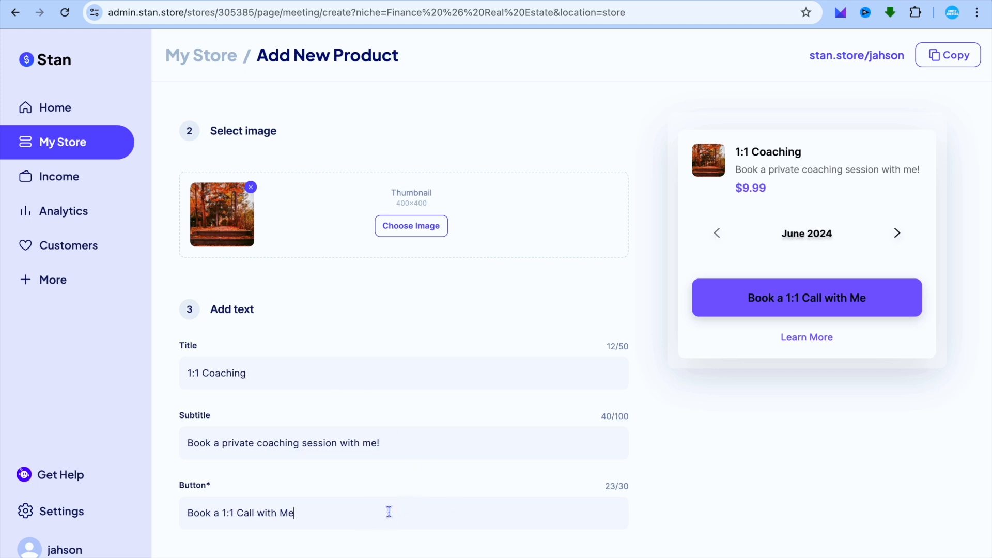
# Move on to the checkout page and review its description and $9.99 price
pyautogui.scroll(-3)
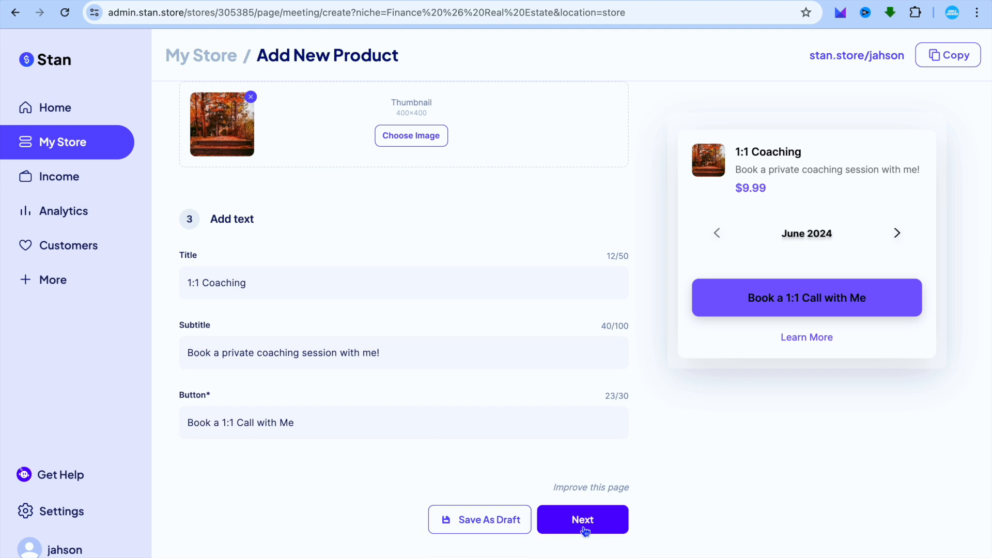
pyautogui.click(581, 519)
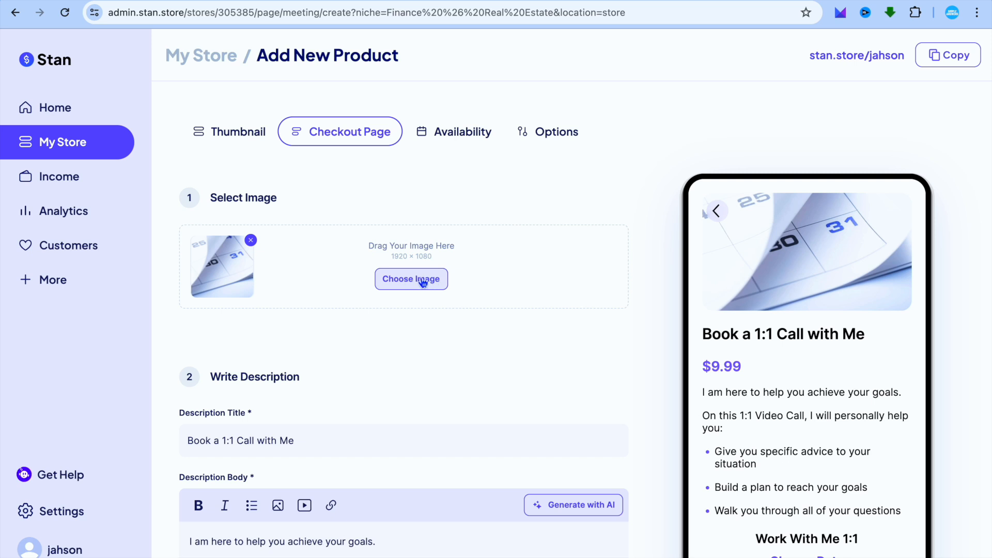
pyautogui.moveTo(448, 324)
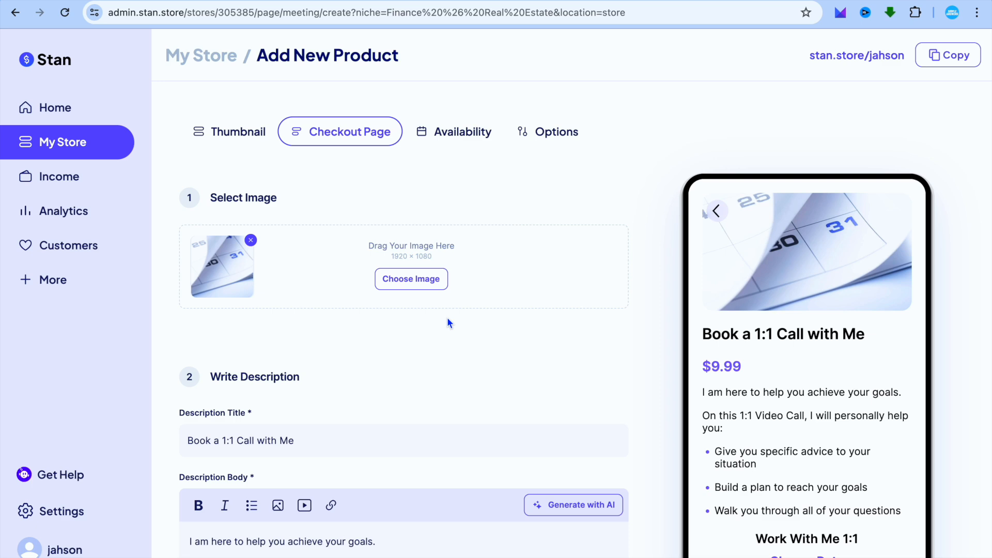
pyautogui.scroll(-3)
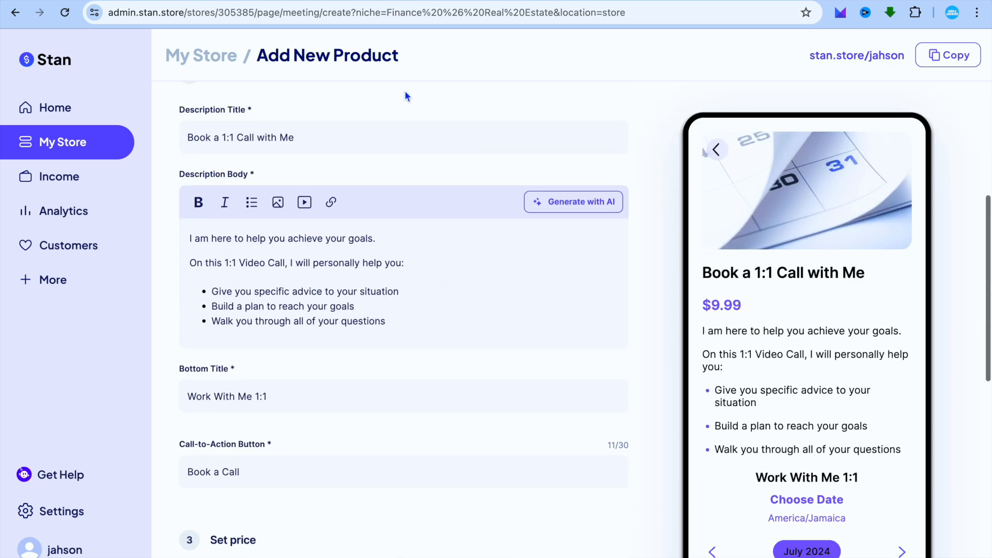
pyautogui.moveTo(304, 248)
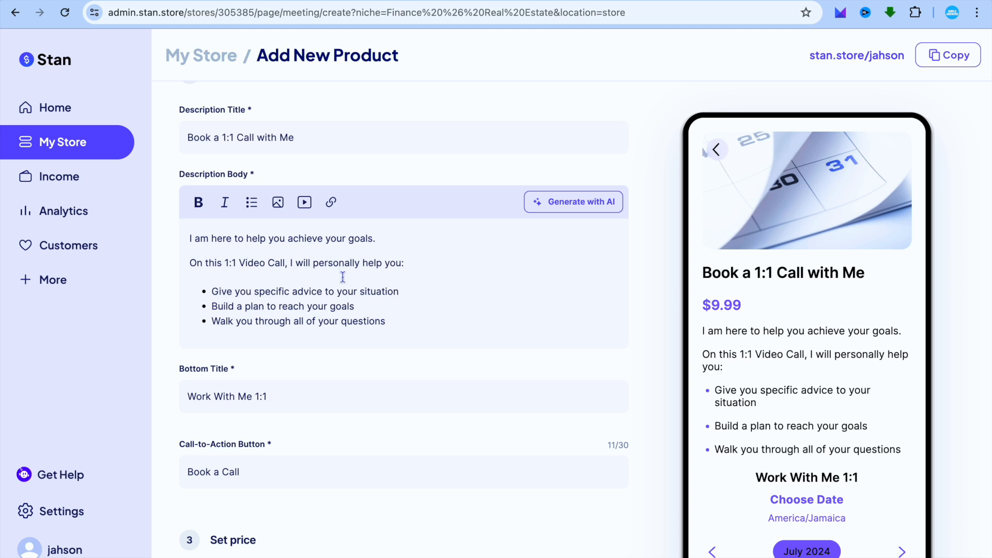
pyautogui.moveTo(328, 270)
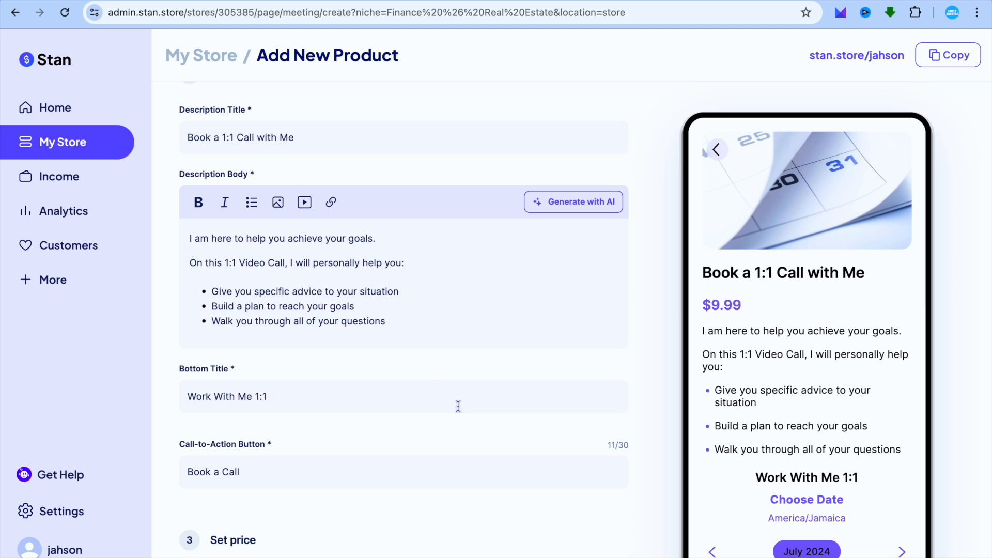
pyautogui.scroll(-3)
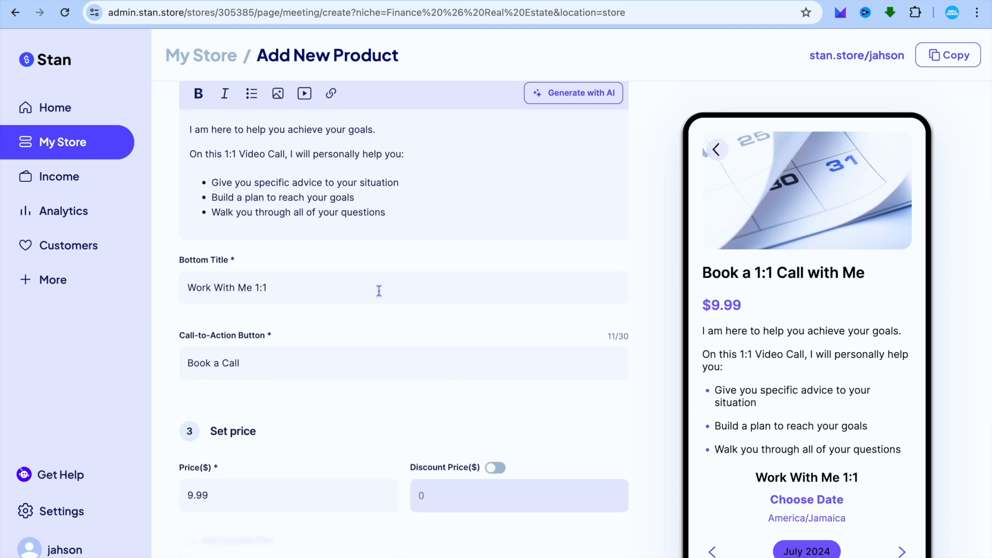
pyautogui.moveTo(392, 366)
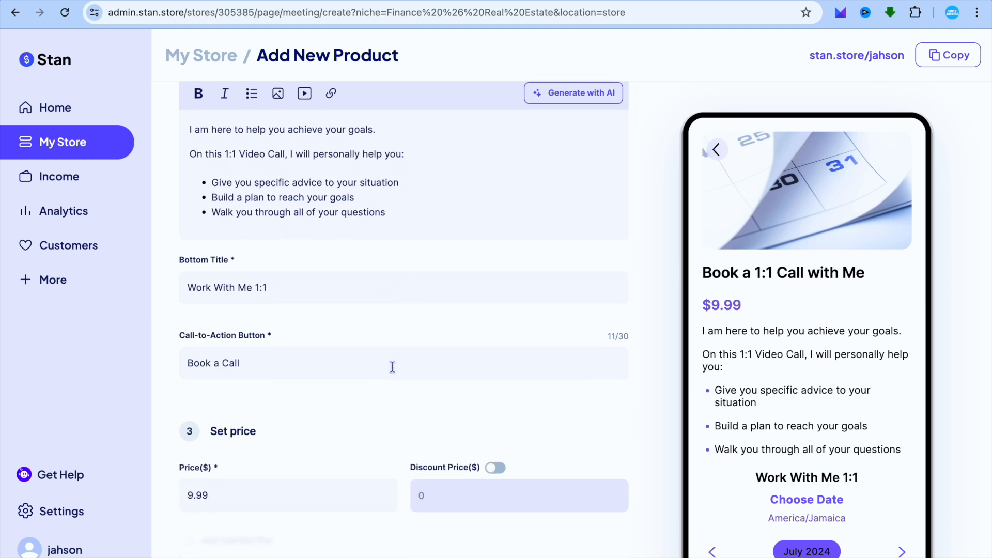
# Review the Name, Email and Phone Number fields and view the Add Field options
pyautogui.scroll(-3)
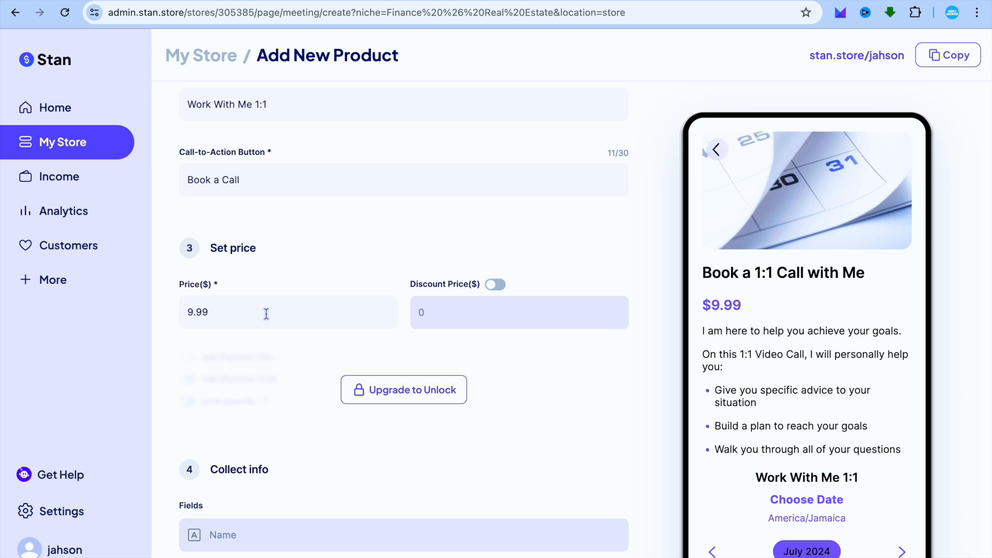
pyautogui.scroll(-3)
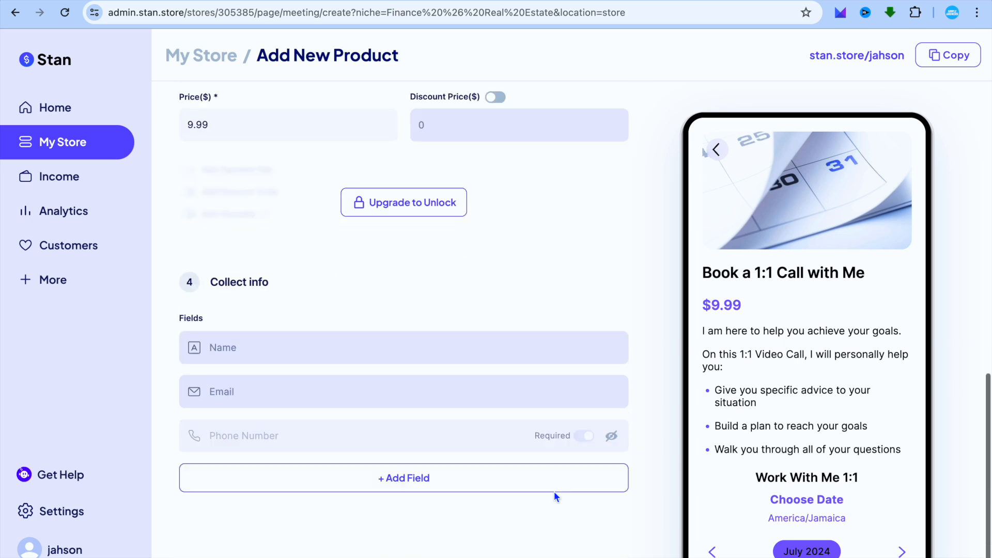
pyautogui.scroll(-3)
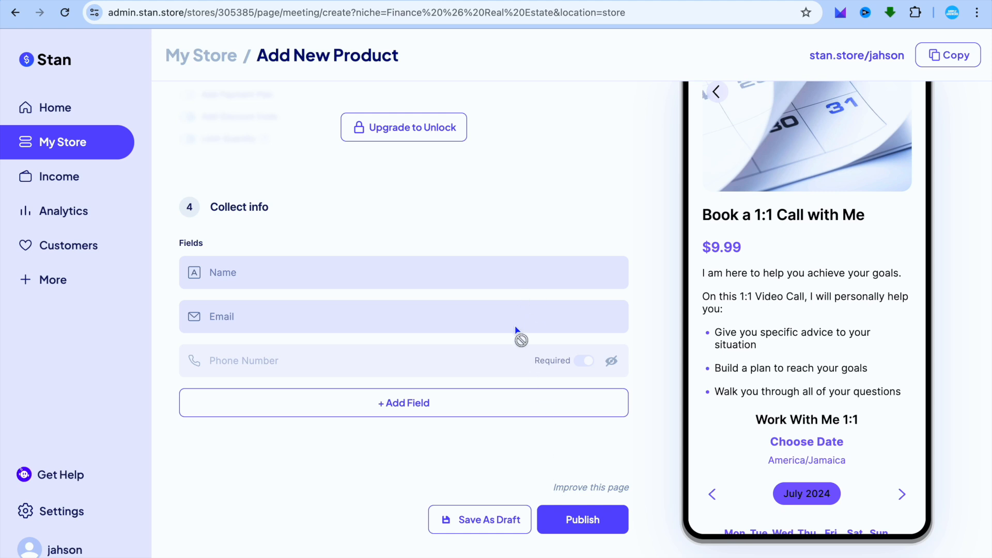
pyautogui.click(403, 402)
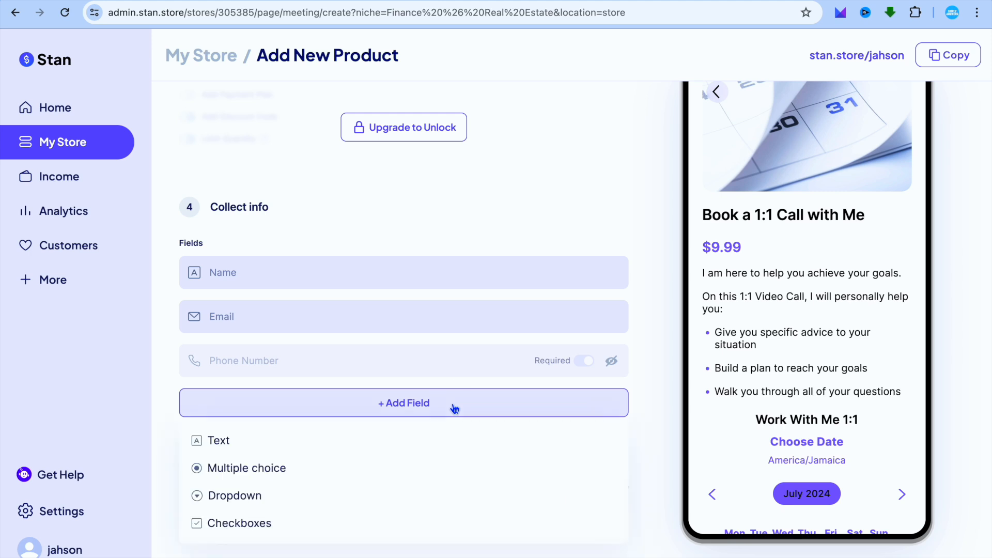
pyautogui.moveTo(305, 440)
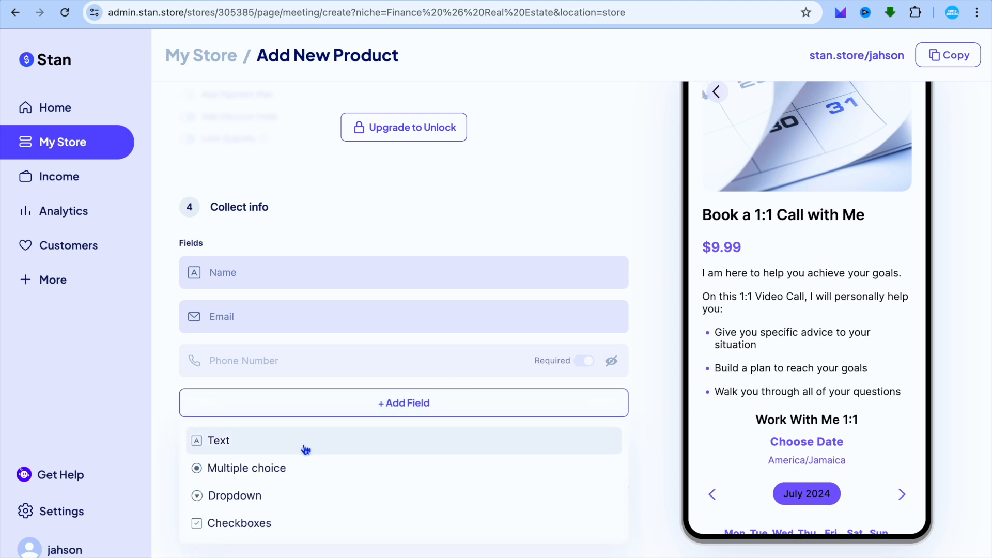
pyautogui.moveTo(290, 450)
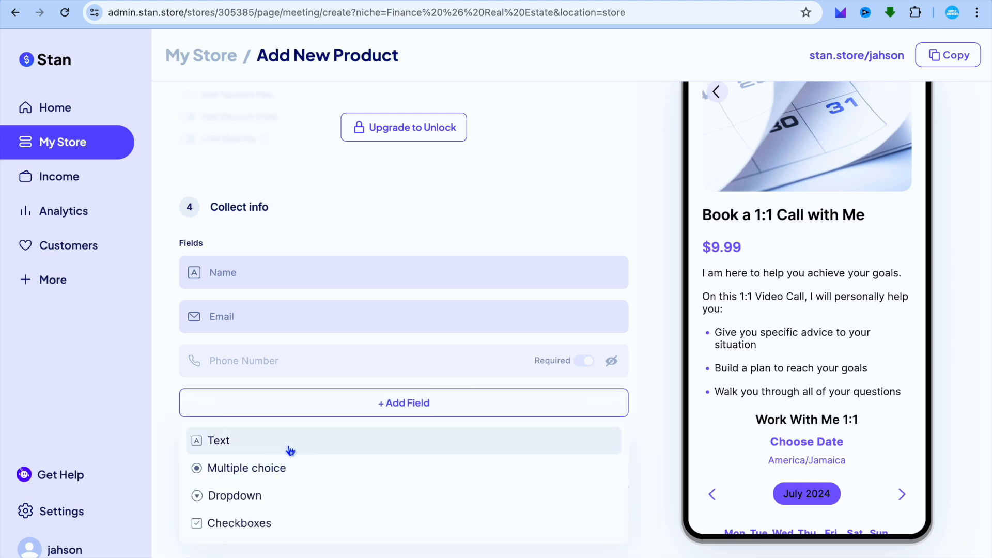
pyautogui.moveTo(298, 496)
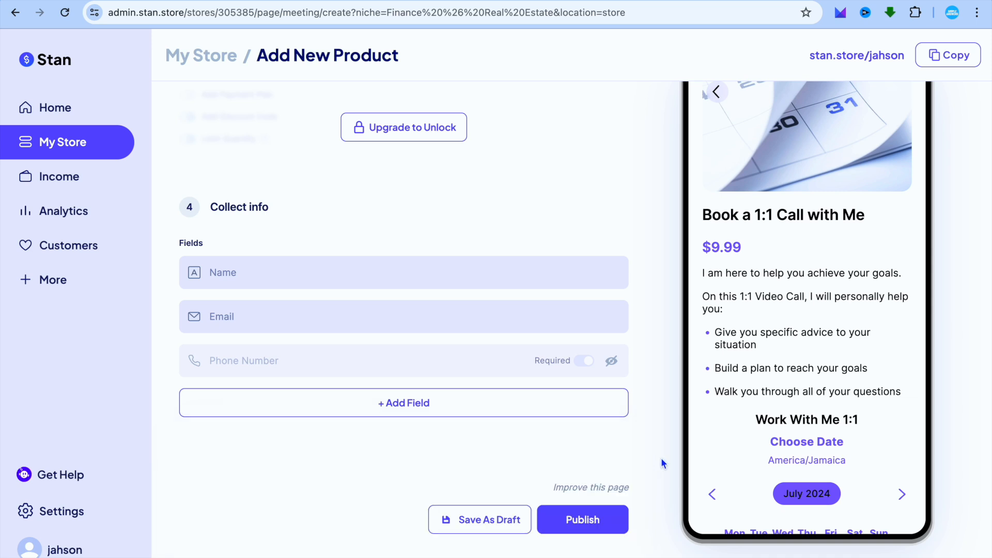
# In Availability, try Google Meet as the call's meeting location
pyautogui.click(340, 132)
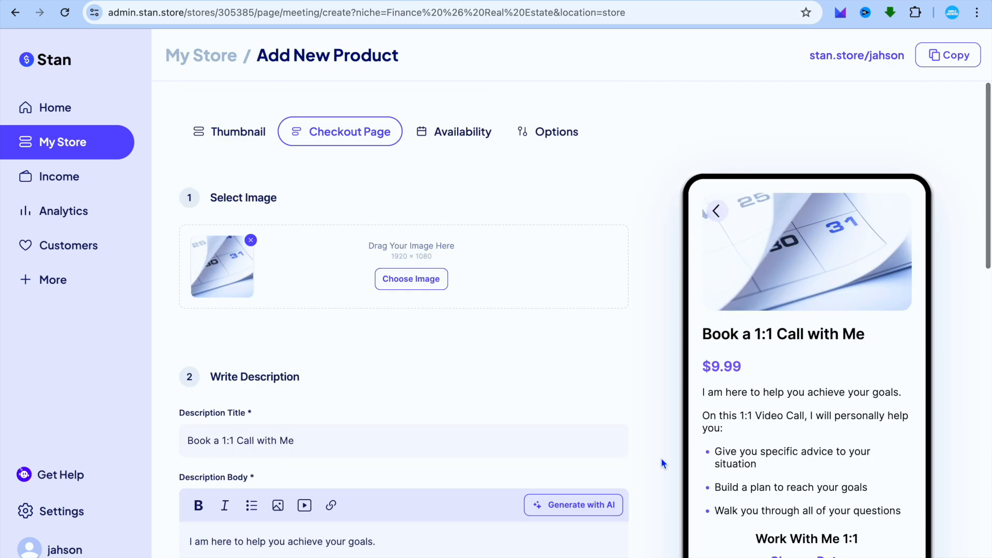
pyautogui.moveTo(423, 71)
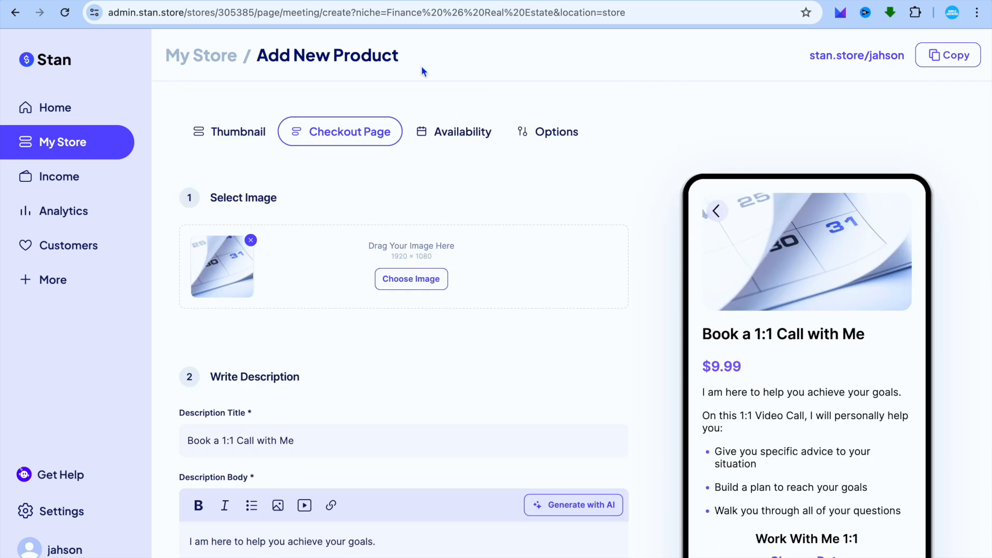
pyautogui.click(462, 132)
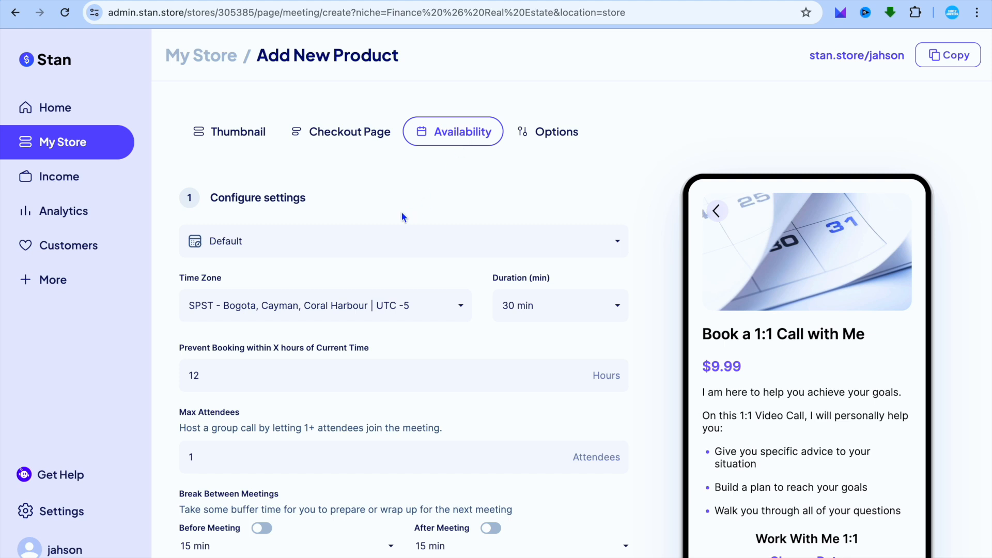
pyautogui.moveTo(373, 256)
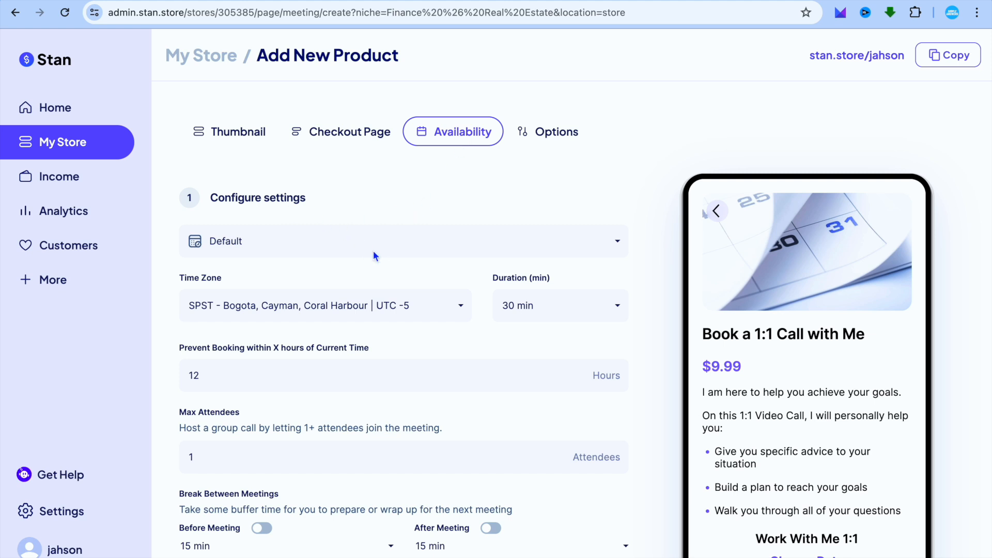
pyautogui.click(403, 241)
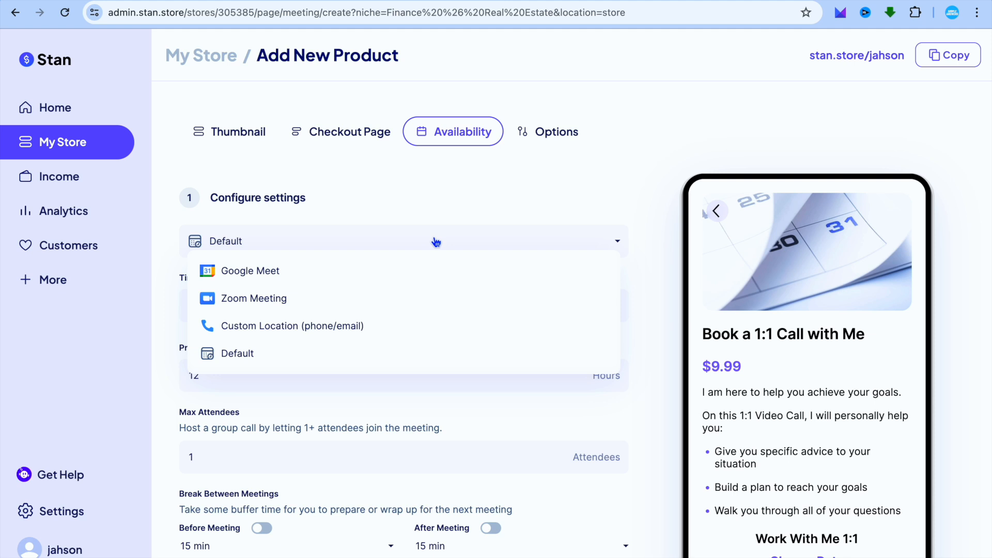
pyautogui.moveTo(315, 311)
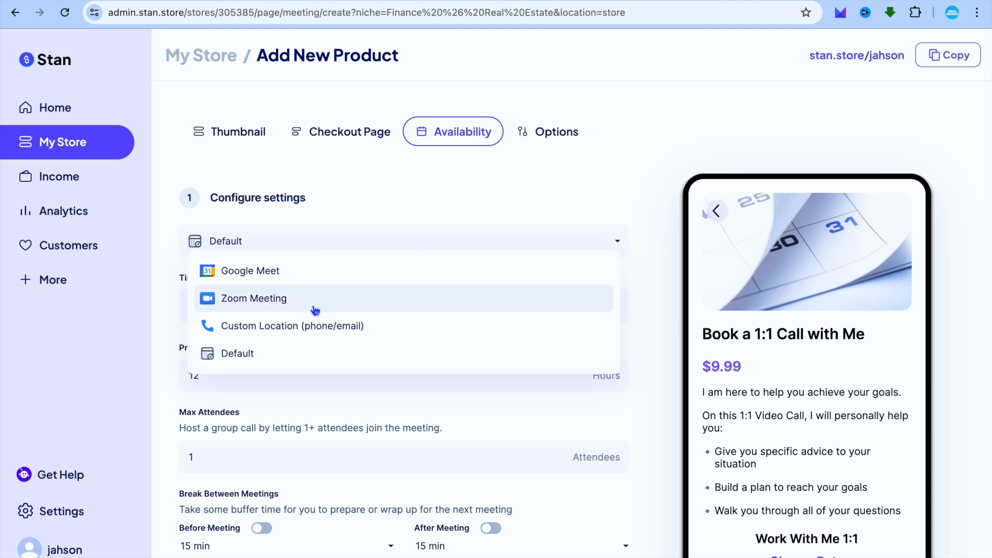
pyautogui.moveTo(346, 333)
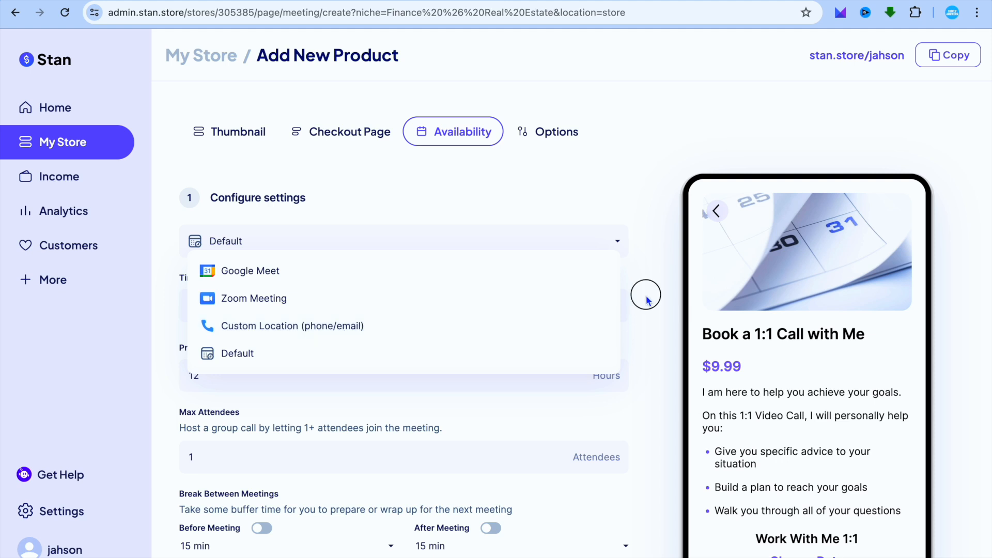
pyautogui.moveTo(567, 241)
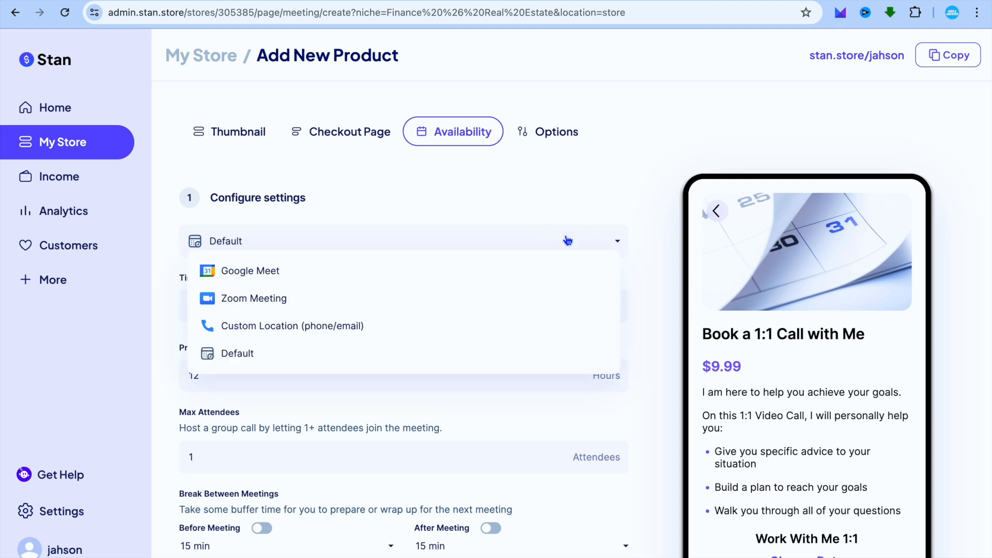
pyautogui.click(250, 270)
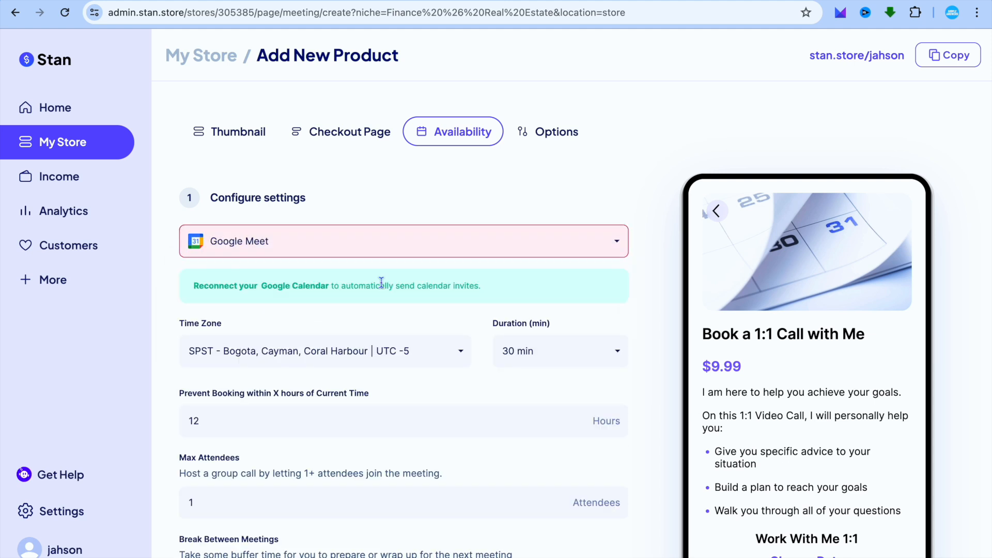
pyautogui.moveTo(430, 354)
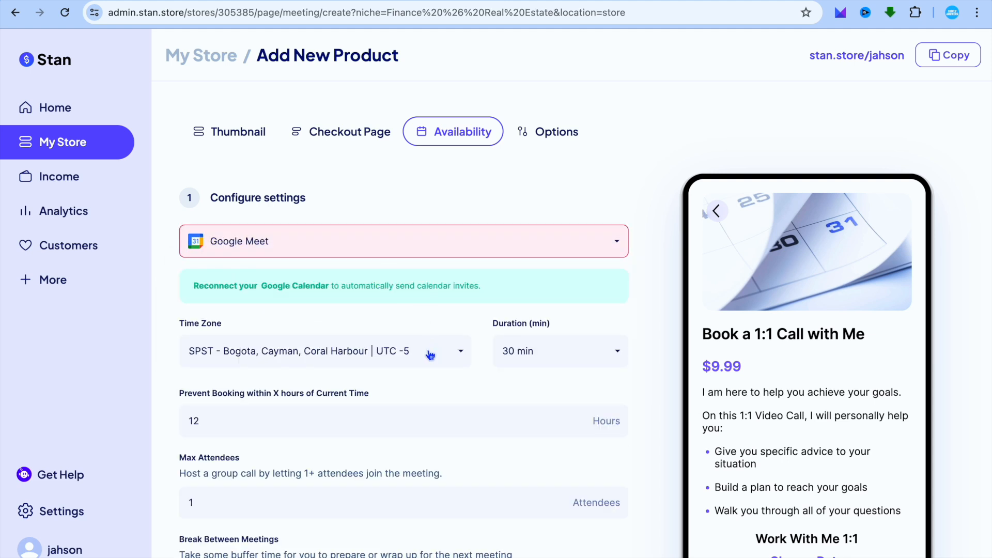
pyautogui.moveTo(337, 320)
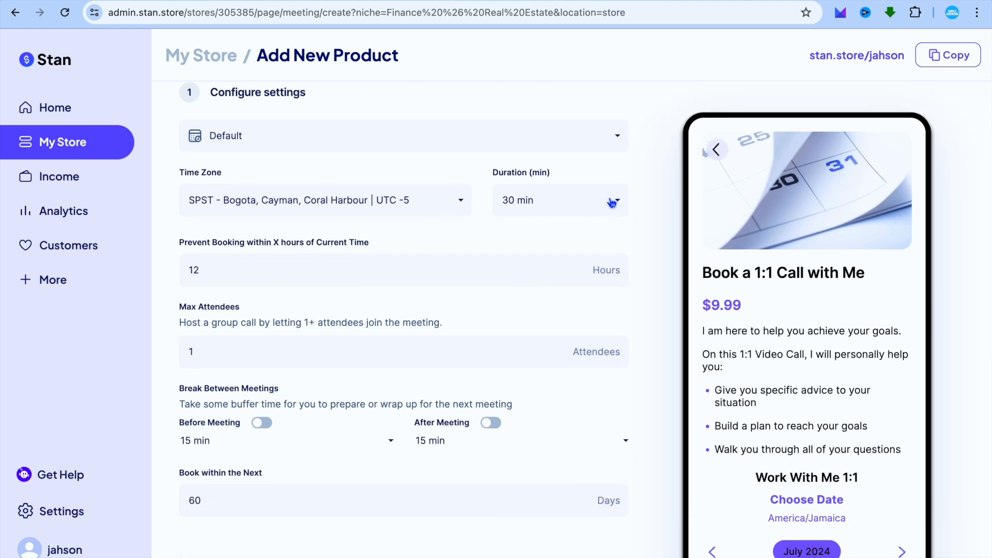
# Review the booking settings: 30-minute calls, 12-hour notice, one attendee, 60-day window
pyautogui.click(608, 200)
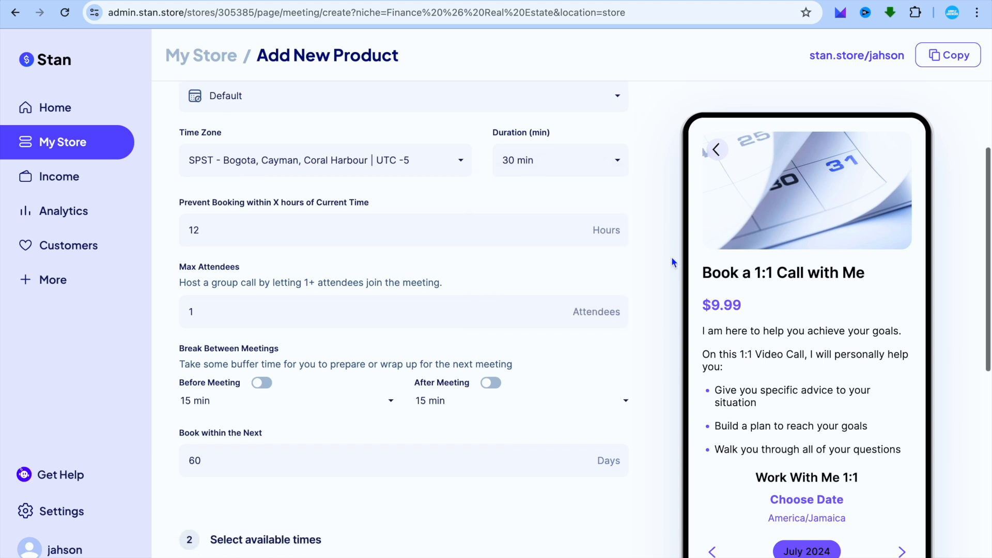
pyautogui.scroll(-3)
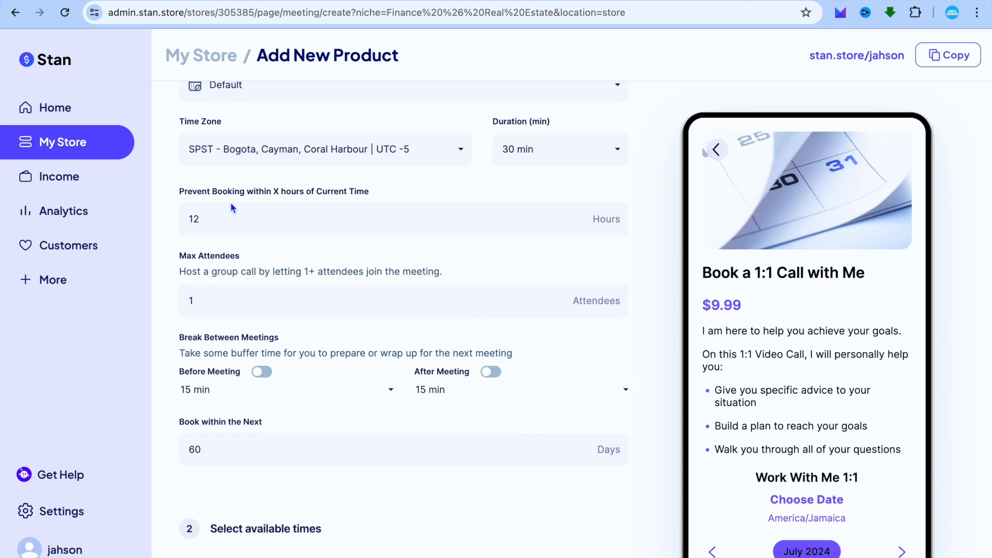
pyautogui.moveTo(292, 196)
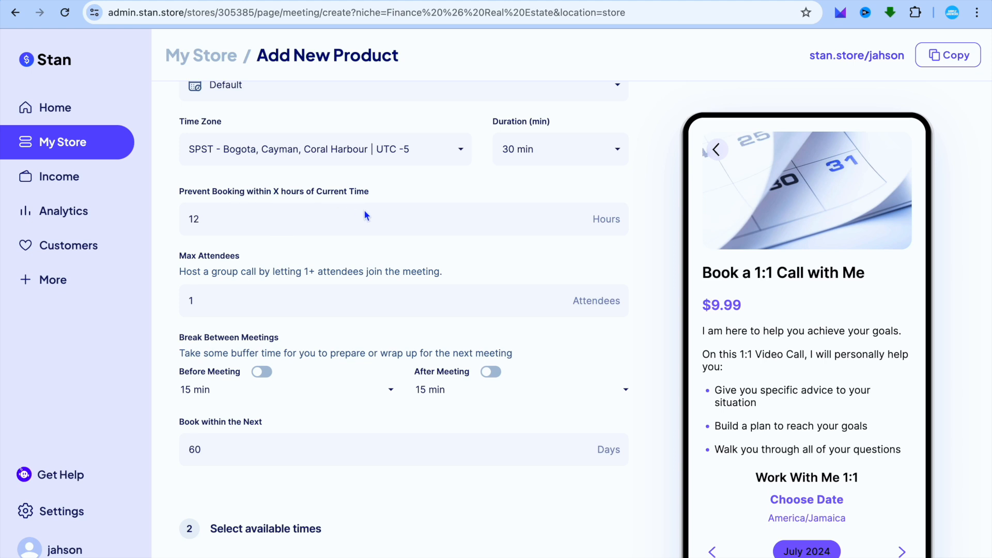
pyautogui.click(202, 219)
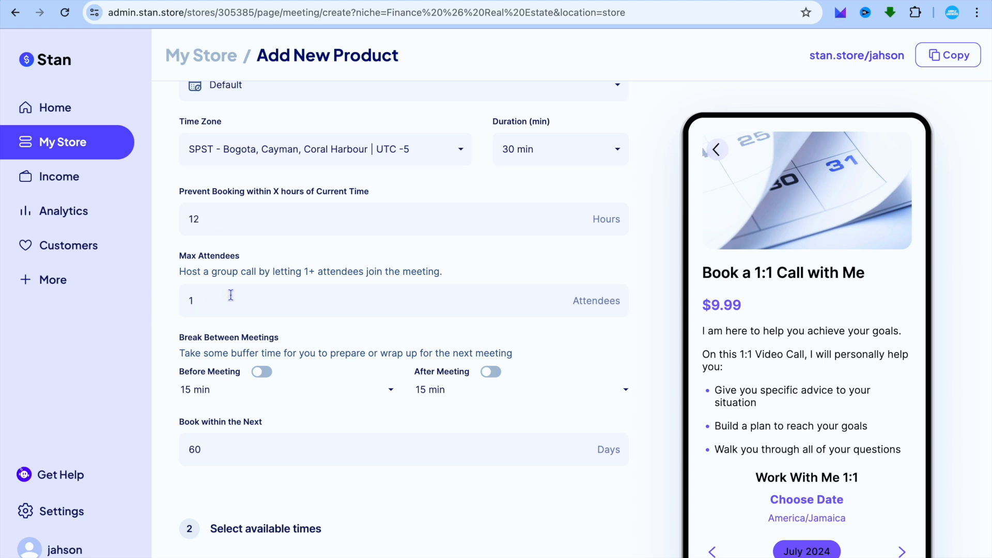
pyautogui.scroll(-3)
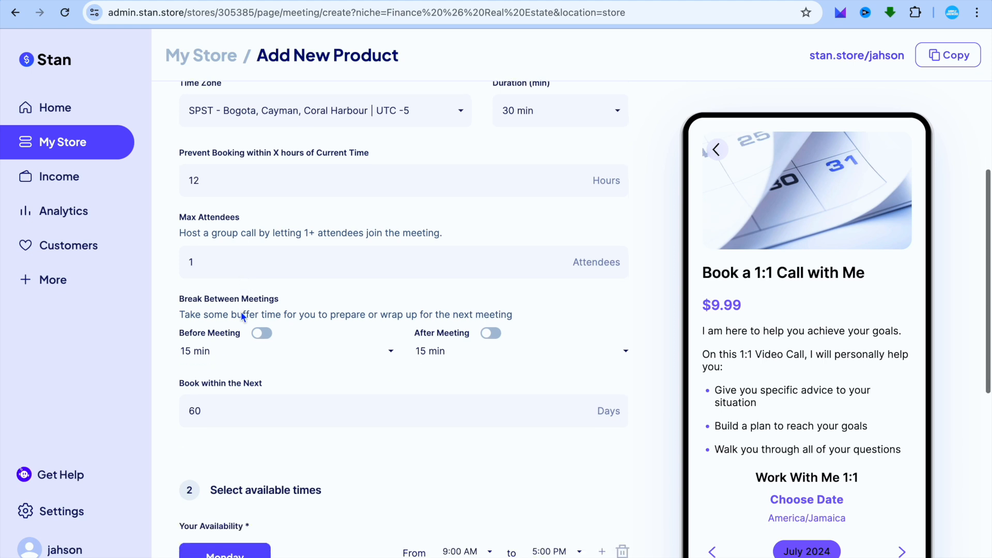
pyautogui.scroll(-3)
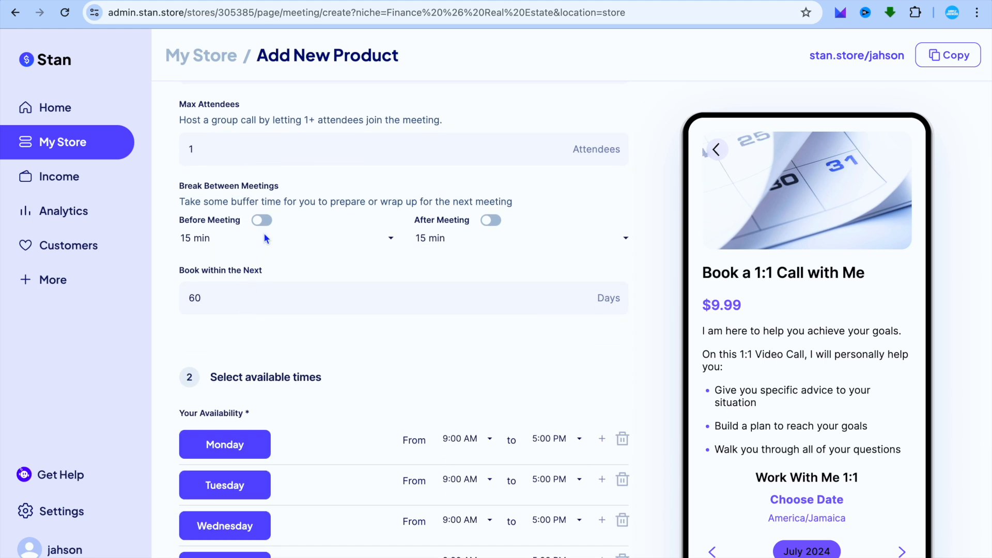
pyautogui.moveTo(262, 228)
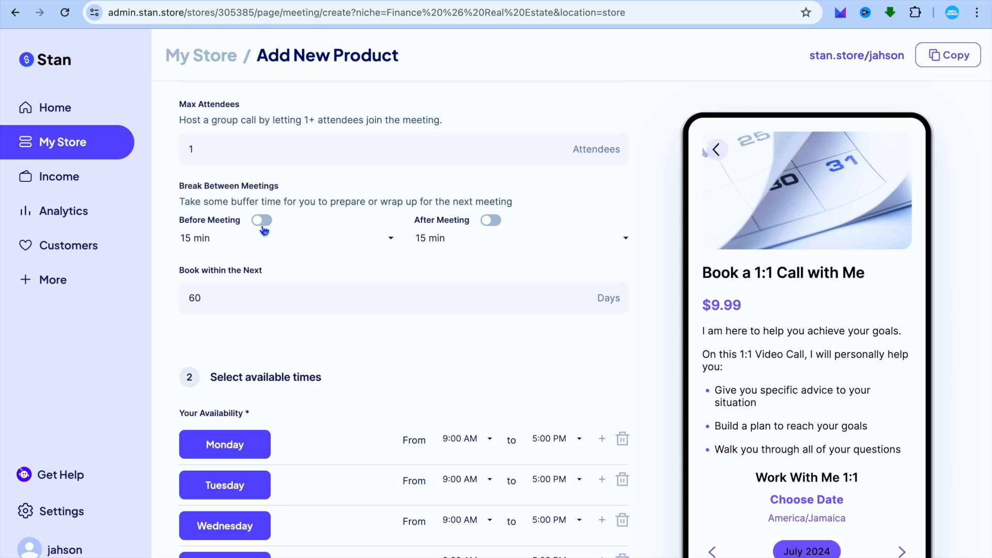
pyautogui.scroll(-3)
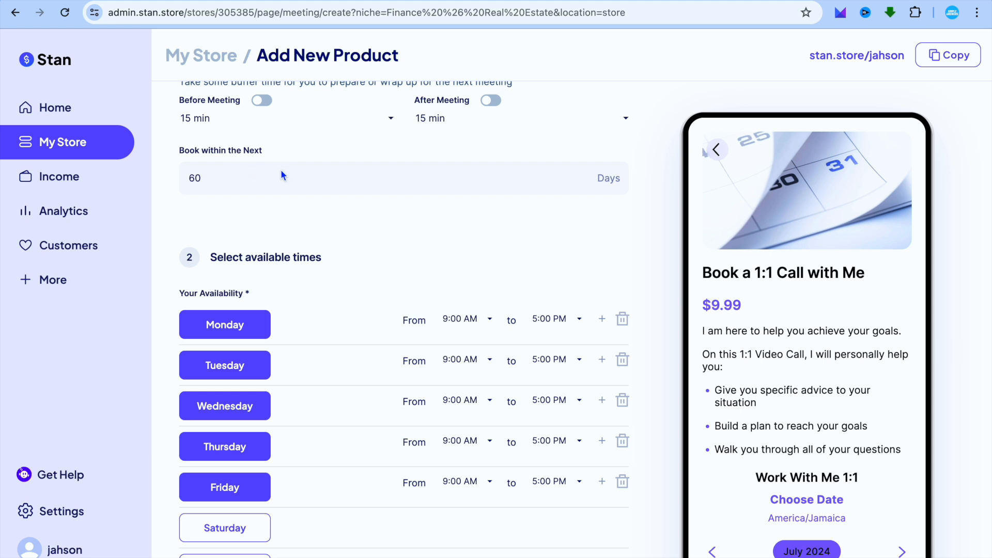
pyautogui.moveTo(229, 172)
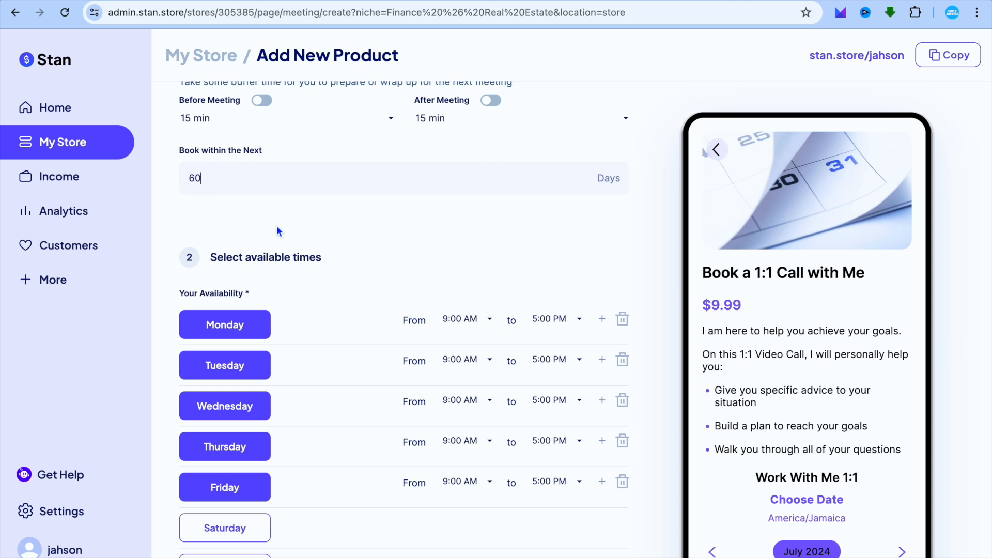
pyautogui.scroll(-3)
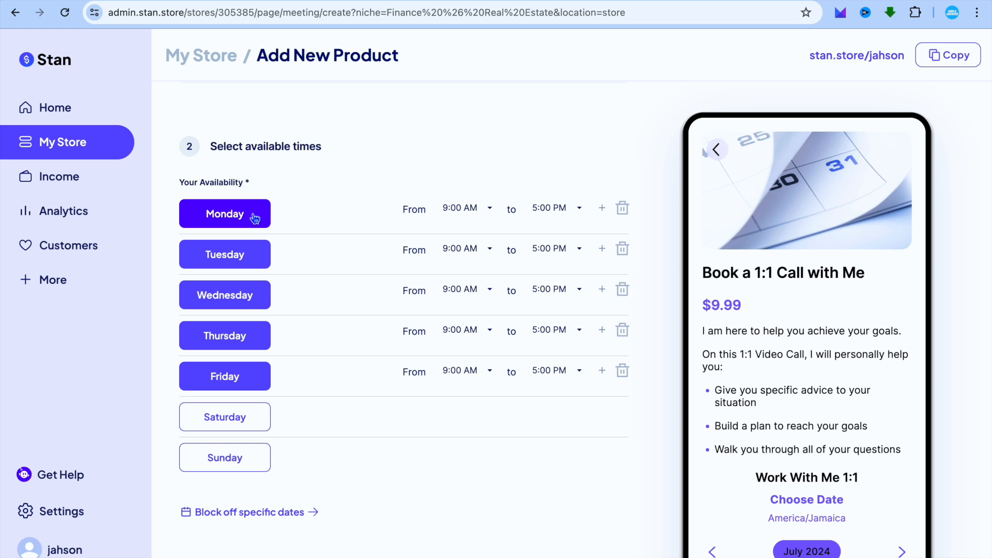
pyautogui.moveTo(225, 335)
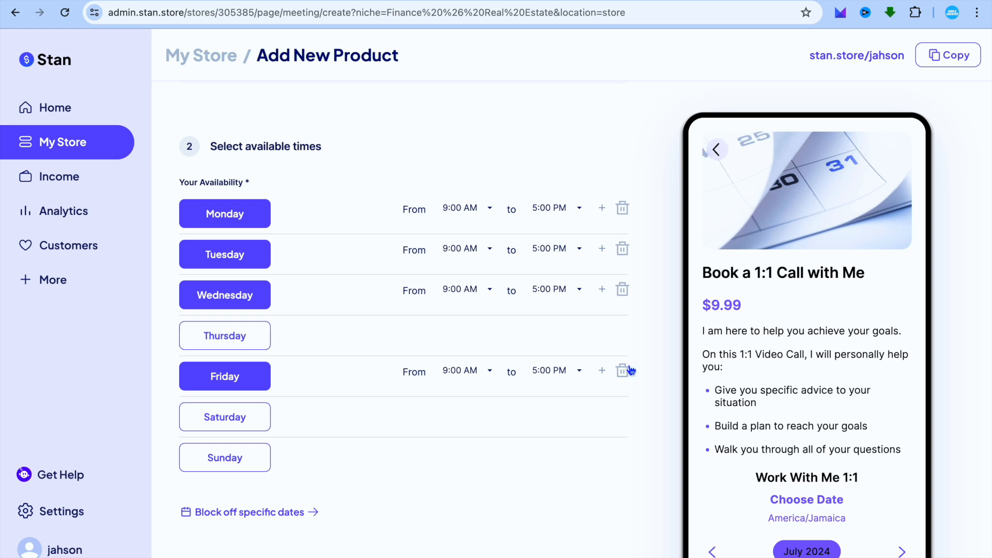
# Drop Thursday and Friday and end Monday–Wednesday availability at 3:00 PM
pyautogui.click(623, 370)
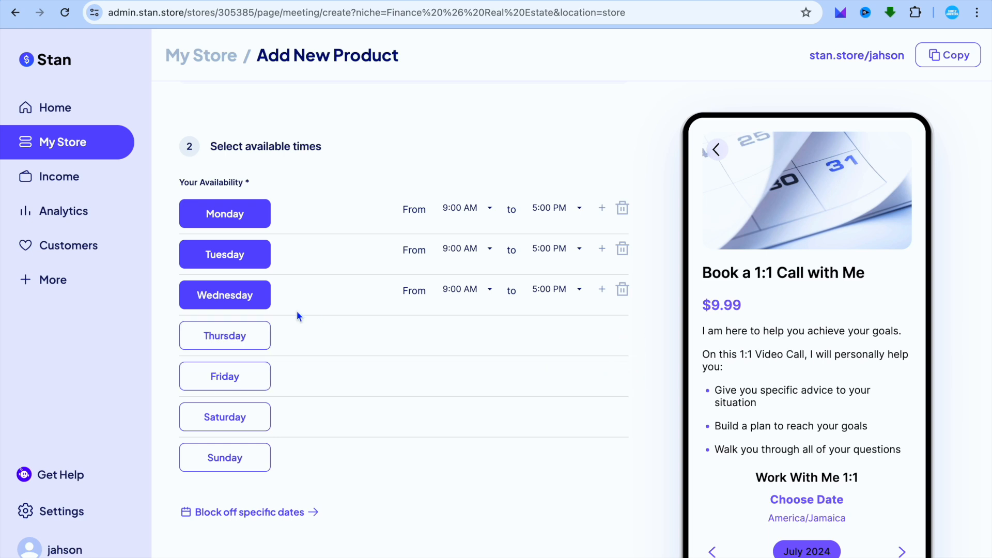
pyautogui.moveTo(512, 222)
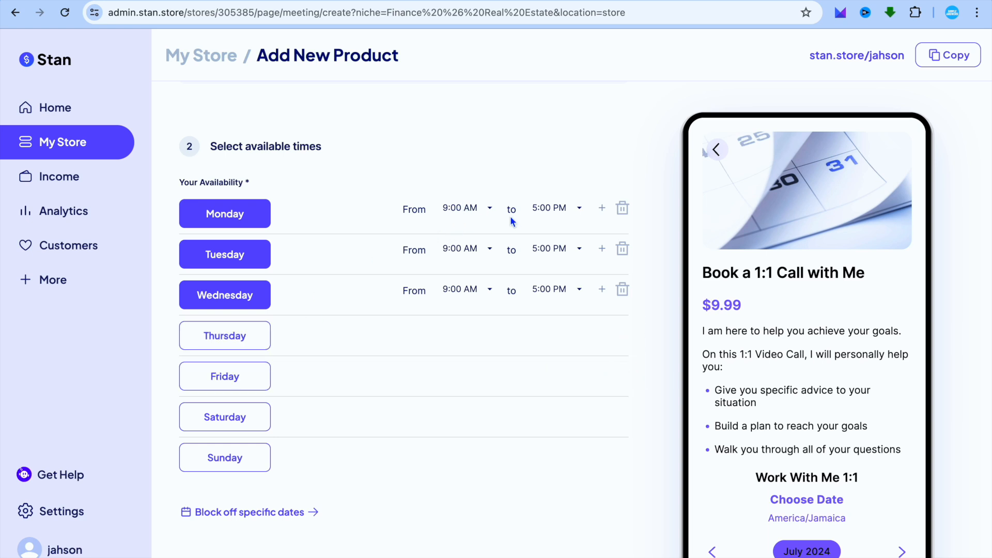
pyautogui.moveTo(578, 212)
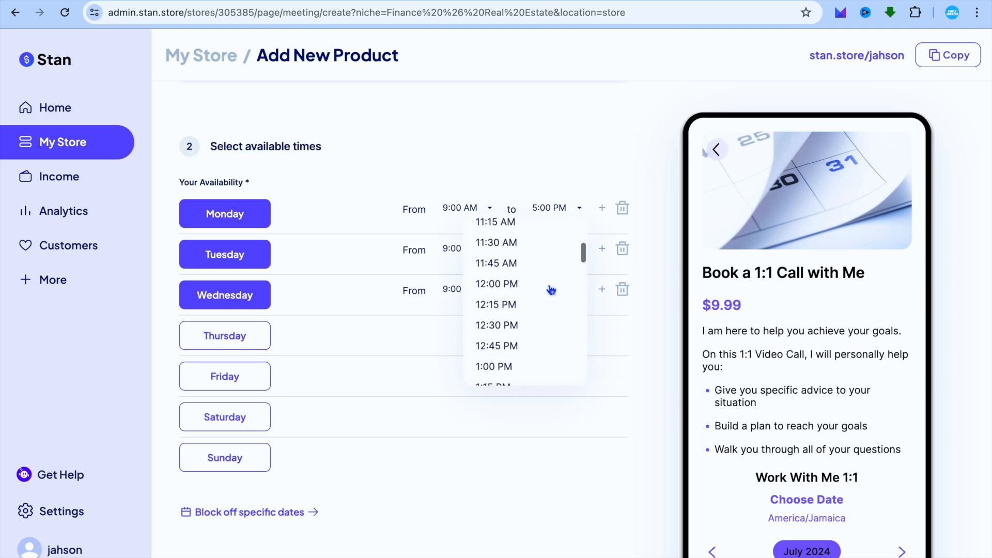
pyautogui.scroll(-3)
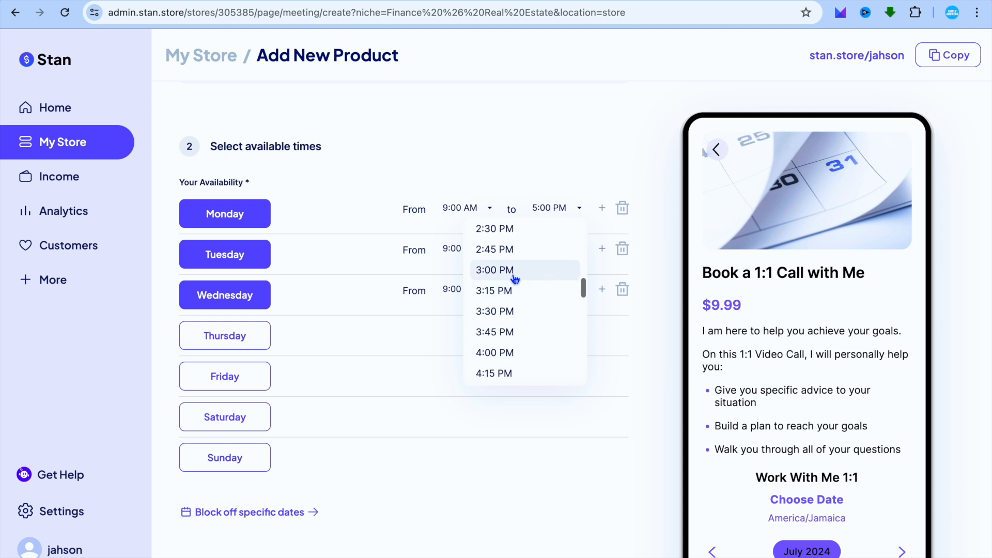
pyautogui.click(494, 270)
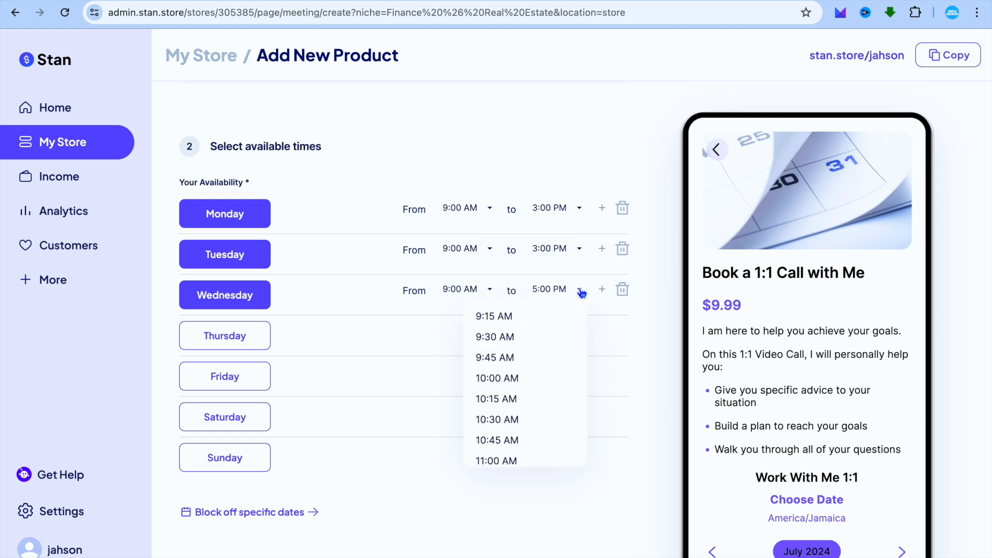
pyautogui.scroll(-3)
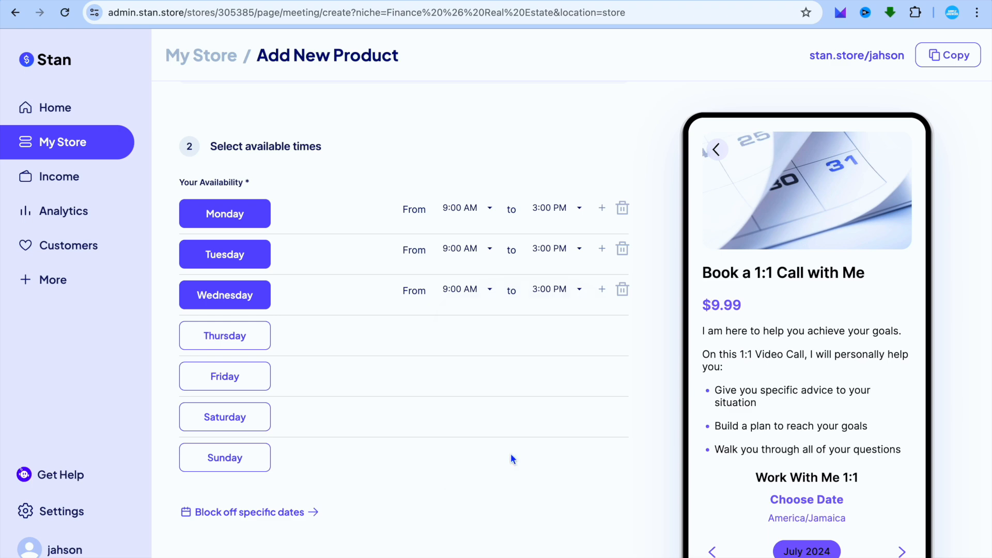
pyautogui.scroll(-3)
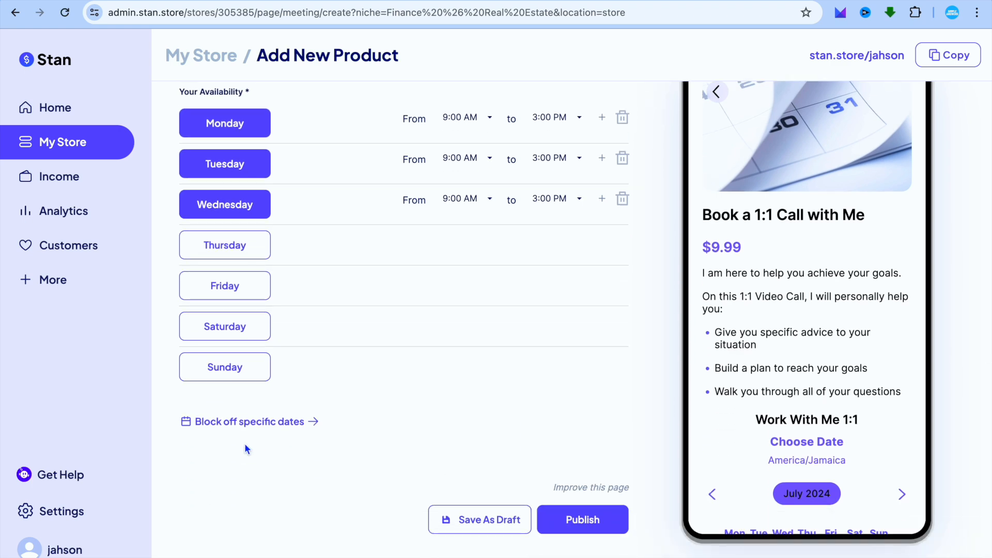
pyautogui.click(248, 421)
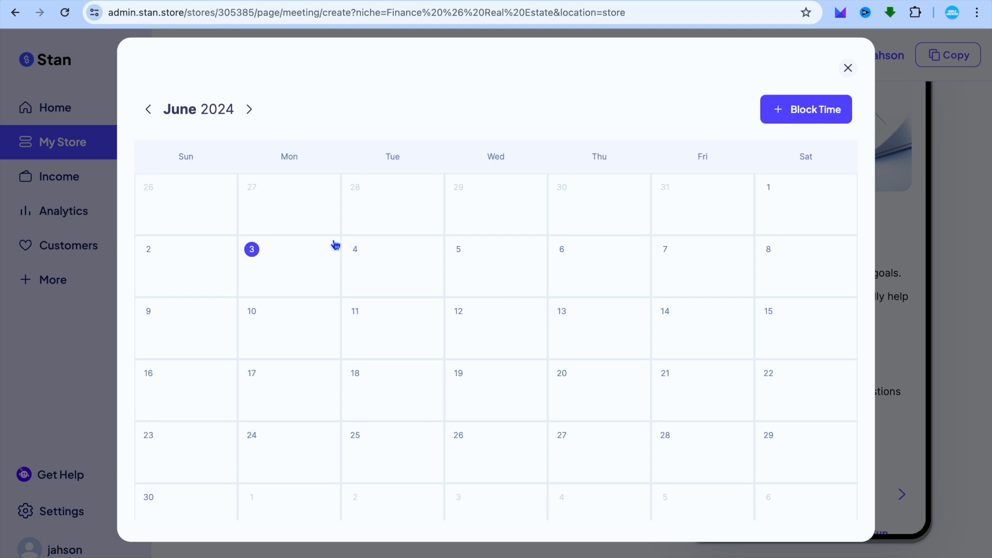
# Close the block-time calendar and browse the Options tab down to Email Integrations
pyautogui.click(848, 67)
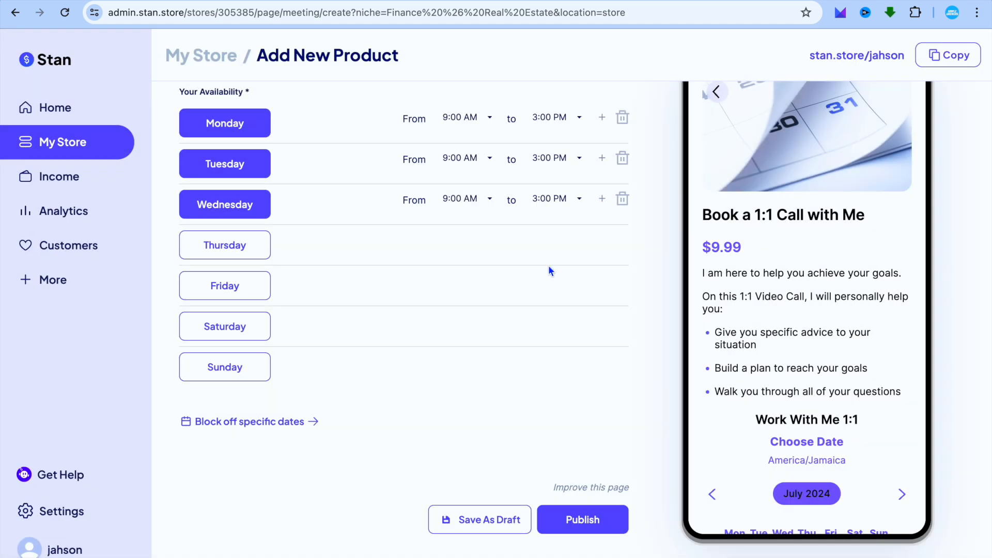
pyautogui.moveTo(451, 349)
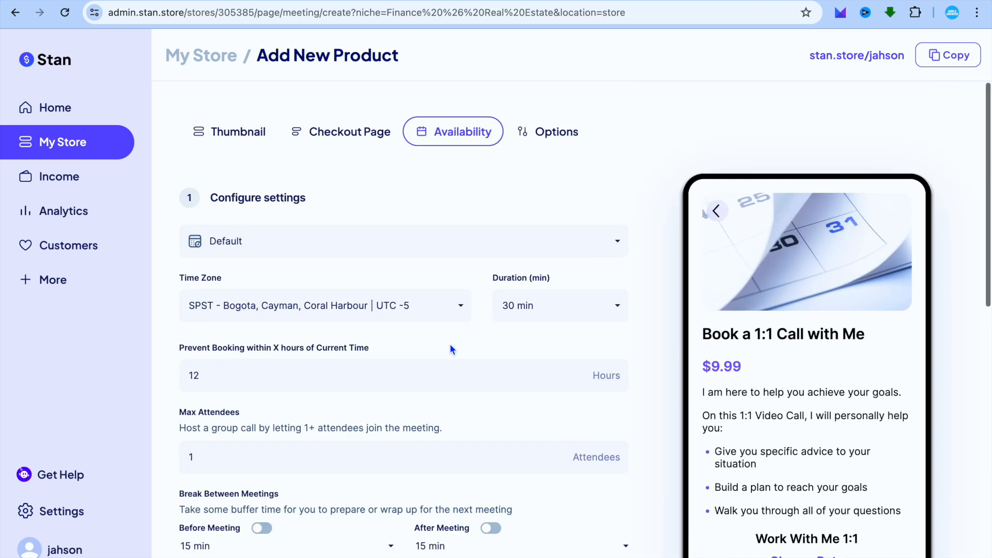
pyautogui.moveTo(556, 132)
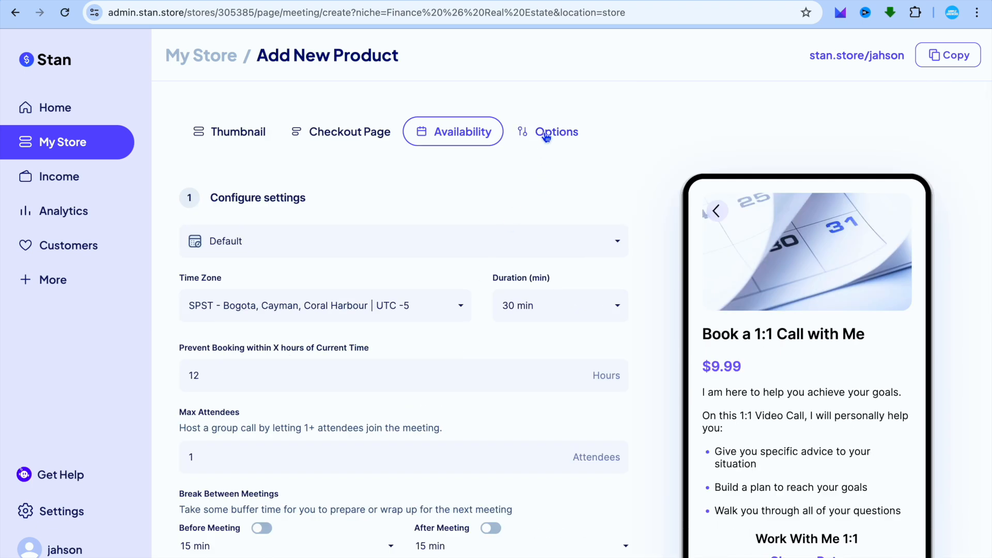
pyautogui.click(556, 131)
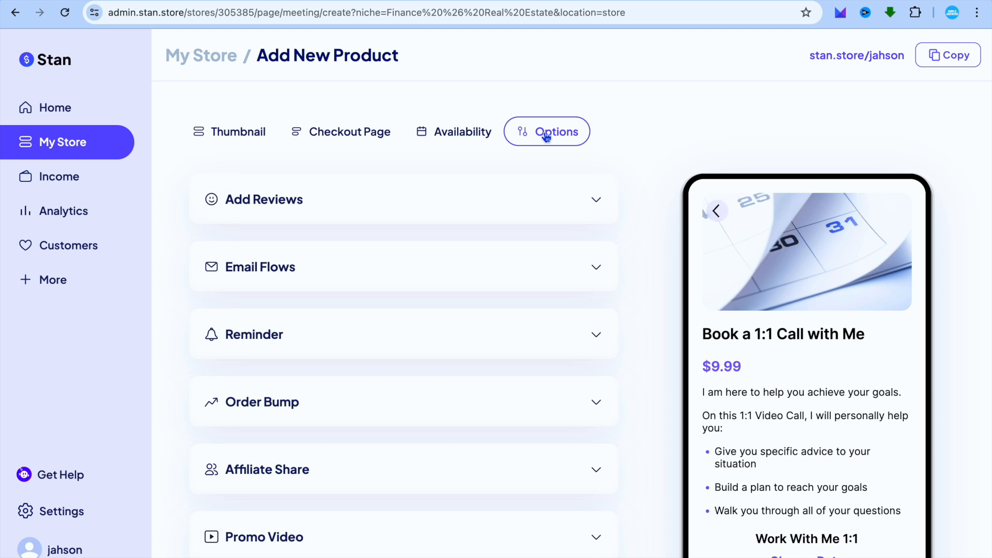
pyautogui.moveTo(539, 282)
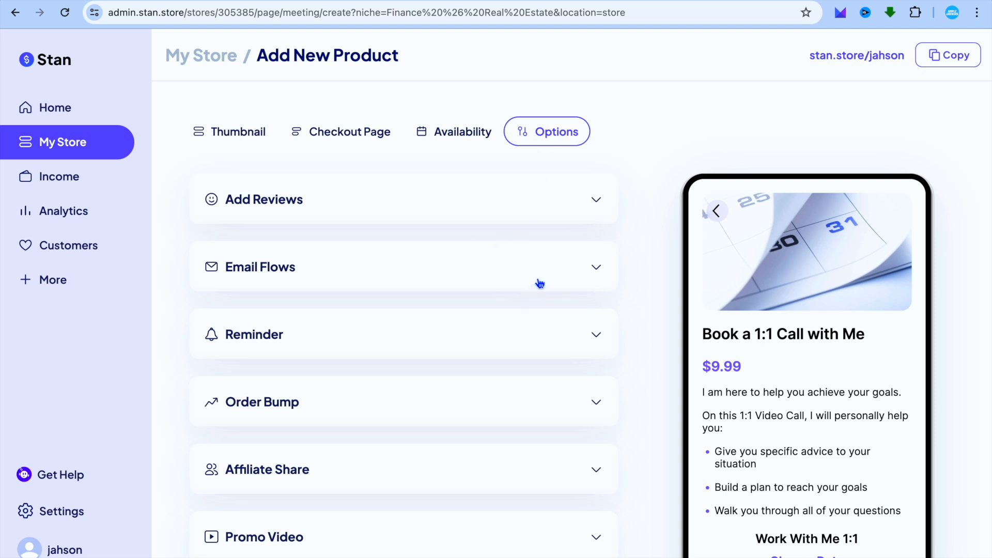
pyautogui.scroll(-3)
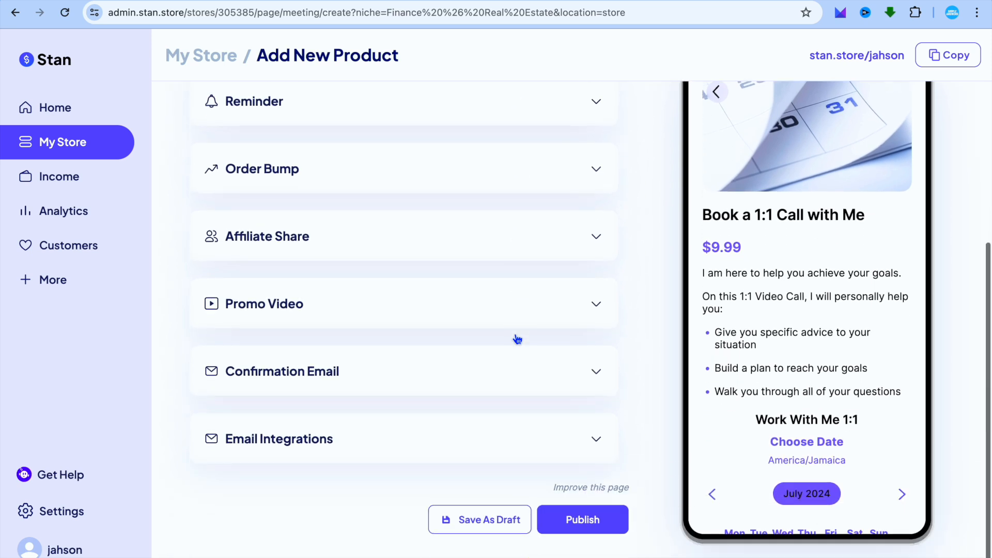
pyautogui.moveTo(635, 443)
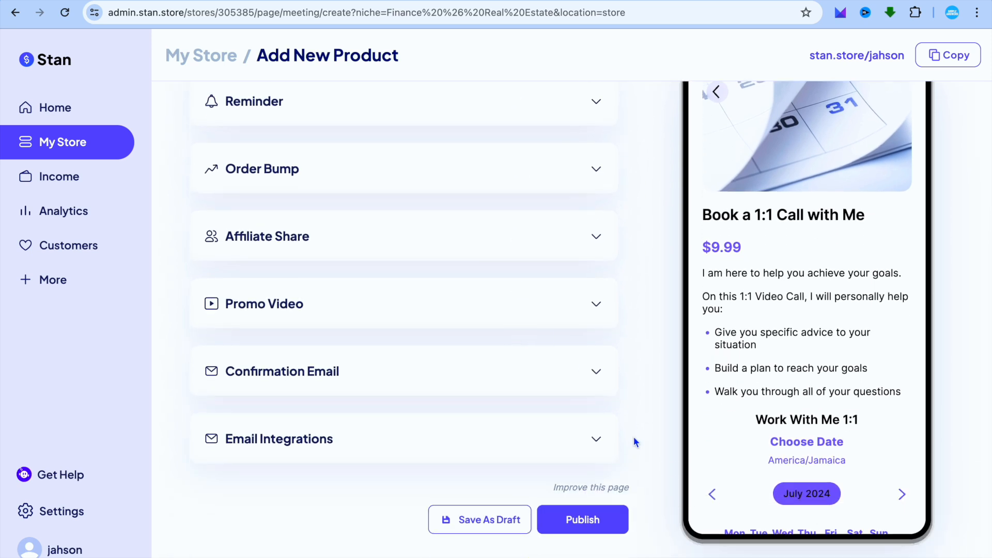
pyautogui.click(581, 519)
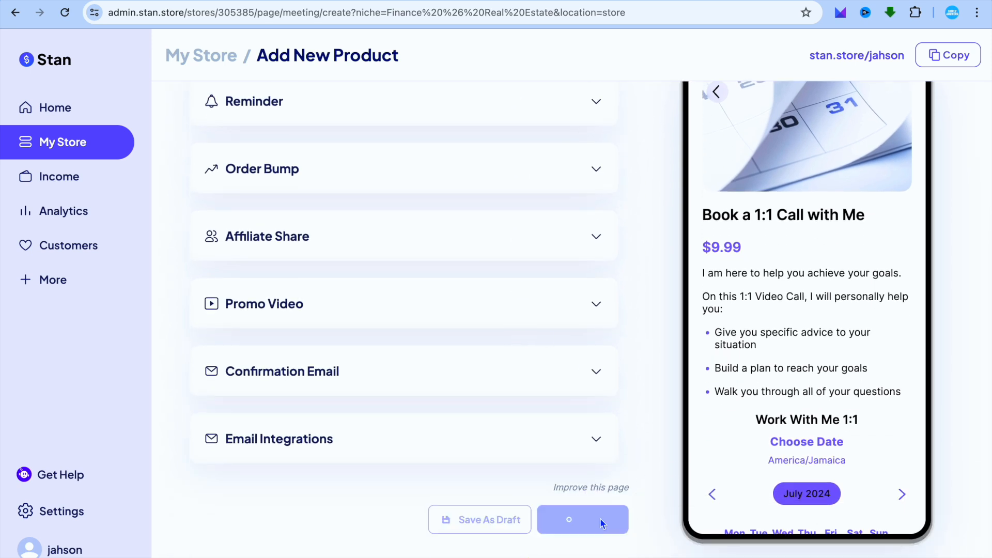
# Publish the 1:1 Coaching product, copy its URL, and view its live booking page
pyautogui.click(580, 519)
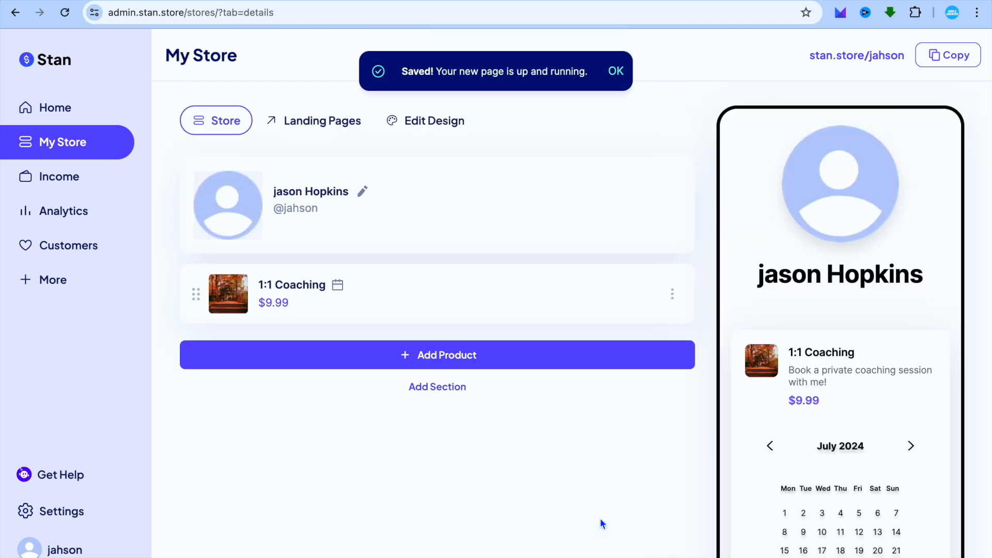
pyautogui.scroll(-3)
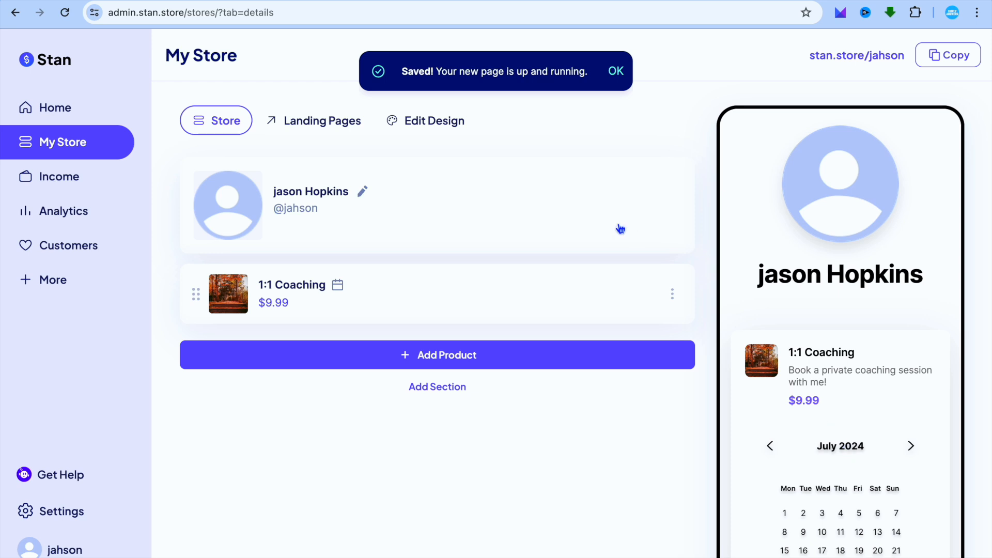
pyautogui.click(671, 293)
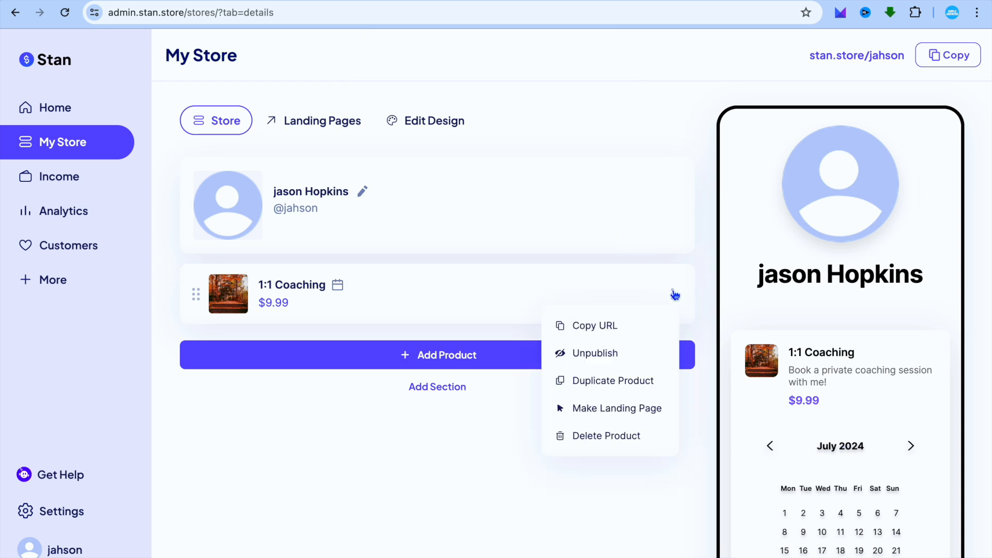
pyautogui.click(595, 325)
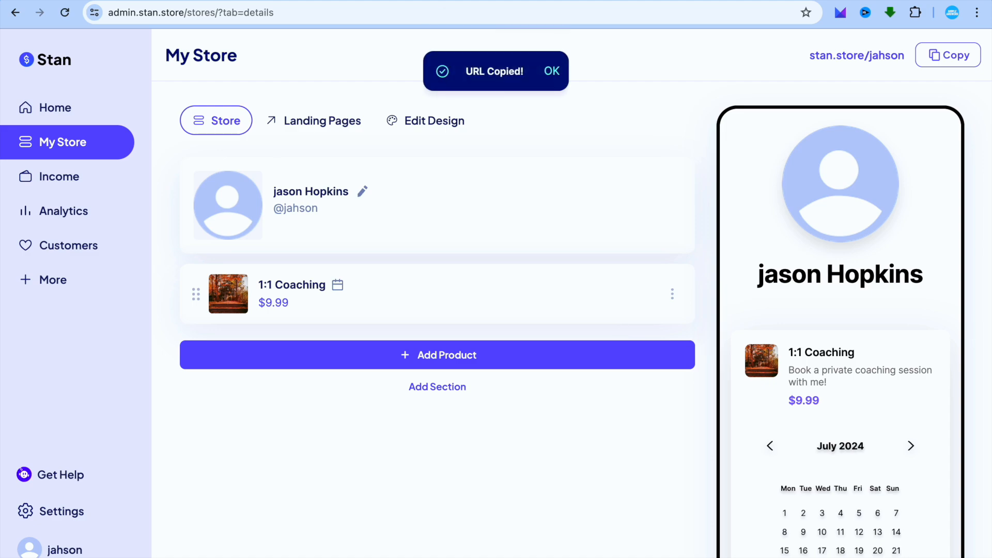
pyautogui.click(333, 12)
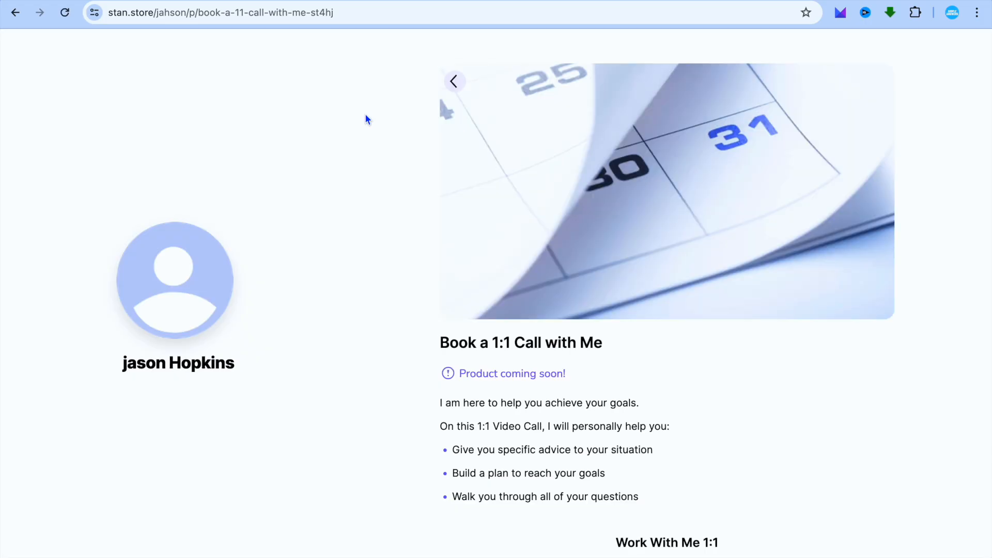
pyautogui.moveTo(365, 110)
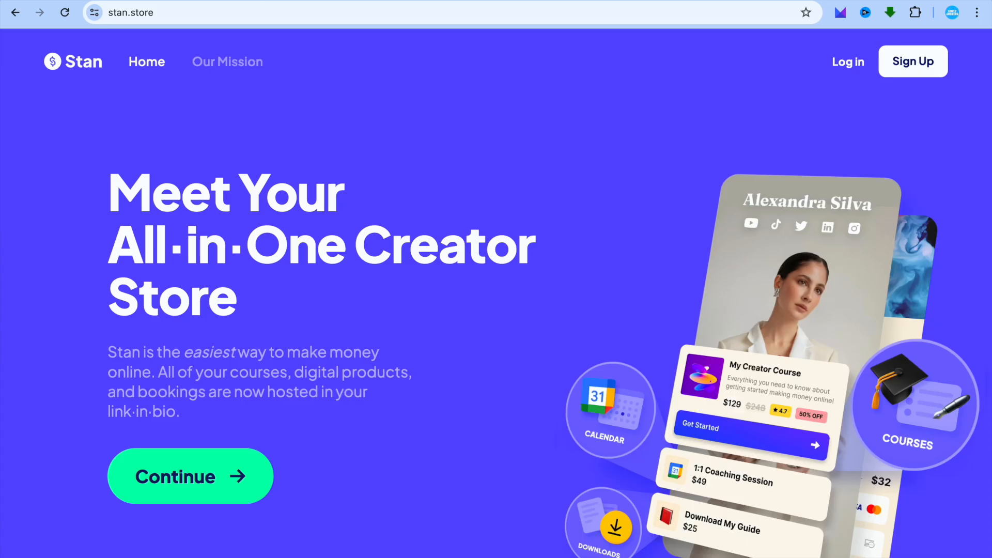
# Check store analytics showing one visit, then enable the Funnels app under More
pyautogui.click(189, 476)
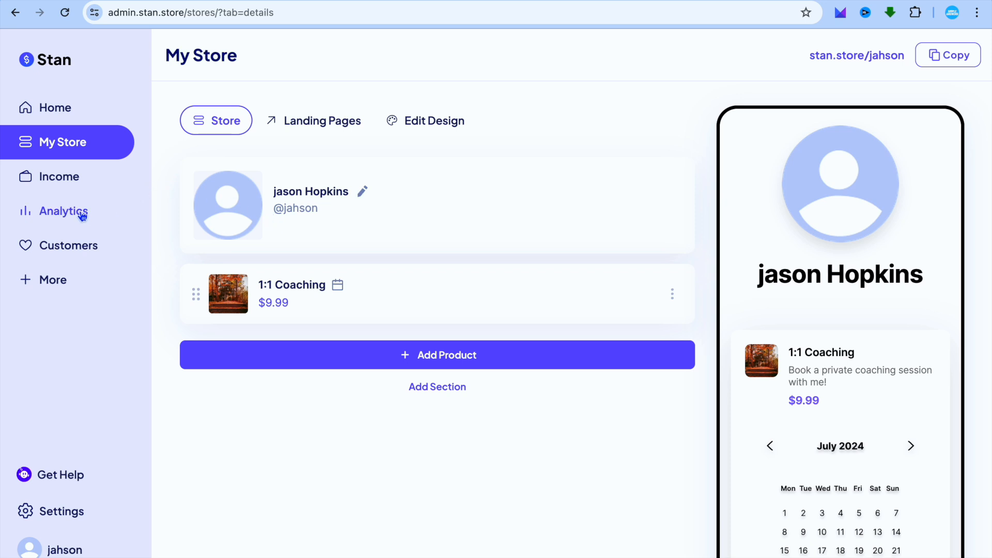
pyautogui.click(63, 211)
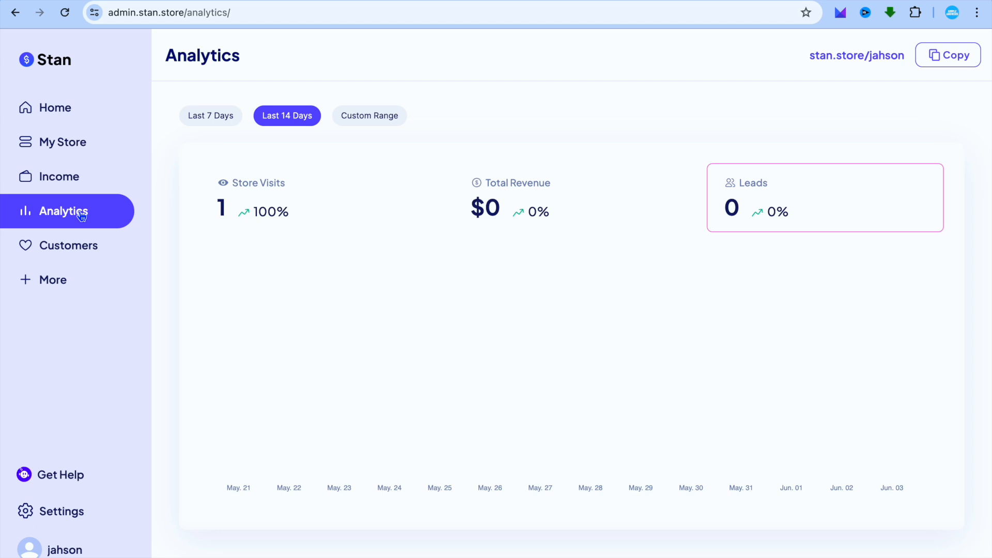
pyautogui.moveTo(105, 211)
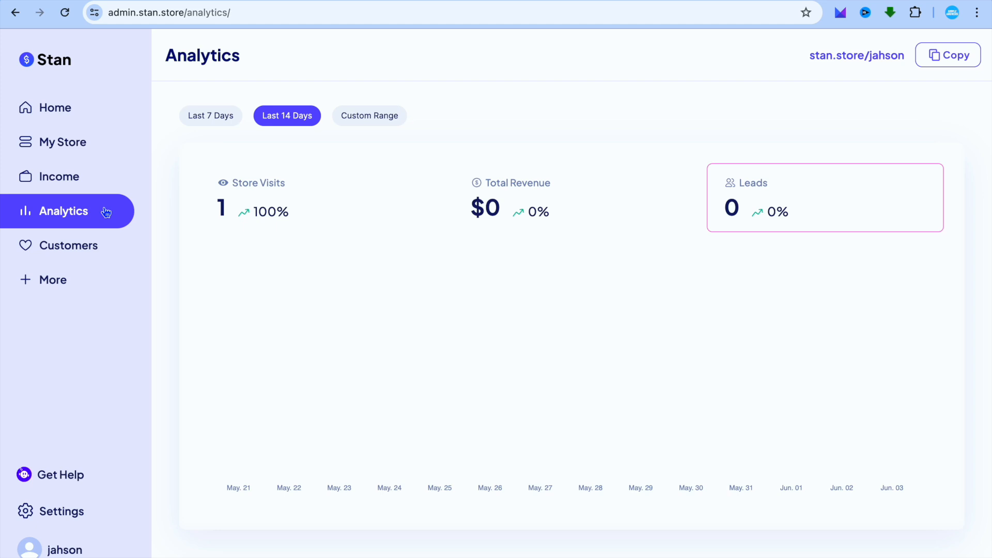
pyautogui.moveTo(147, 277)
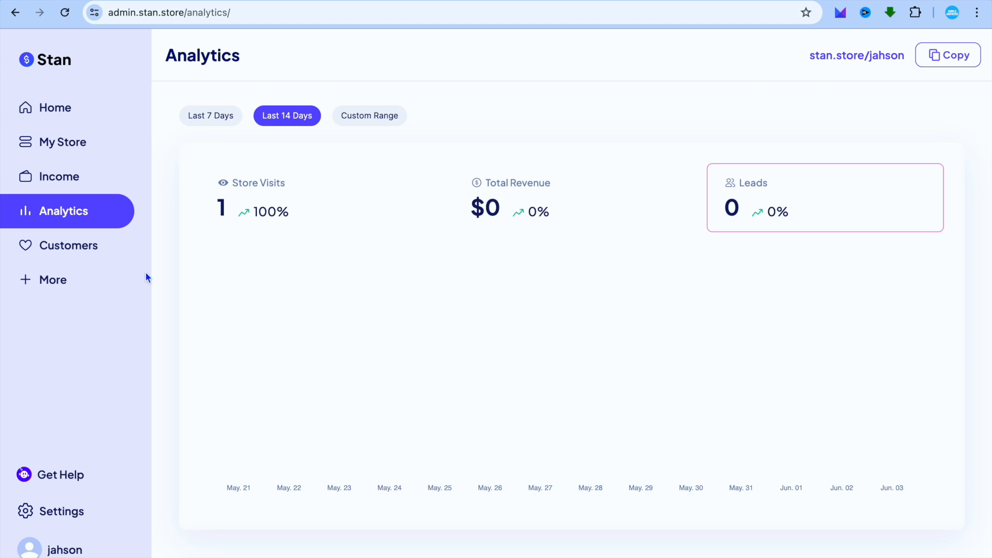
pyautogui.click(53, 280)
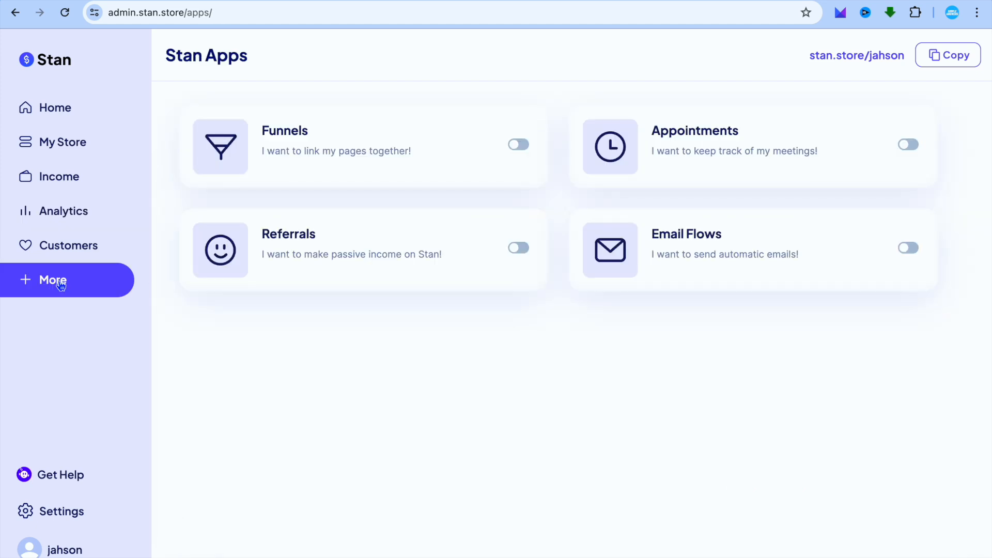
pyautogui.moveTo(324, 214)
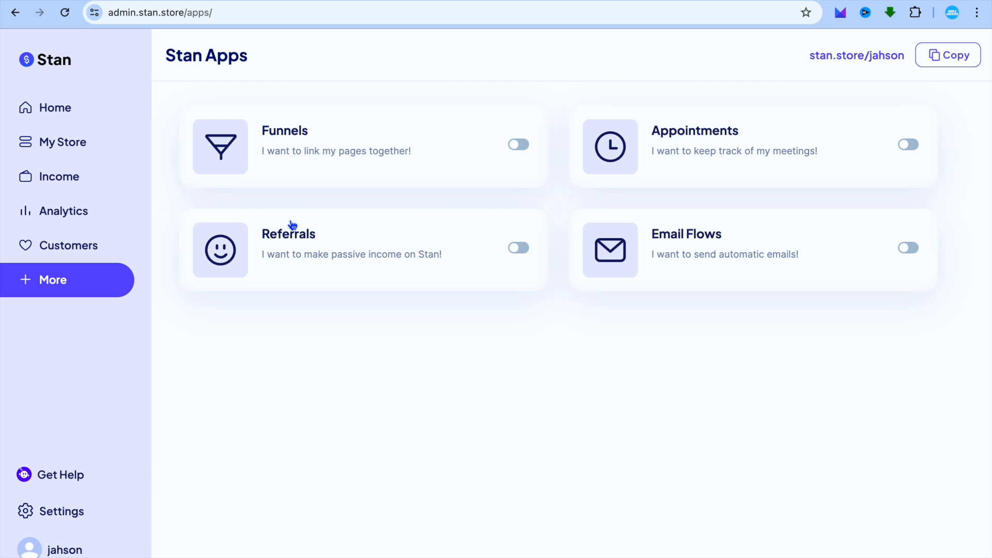
pyautogui.moveTo(144, 477)
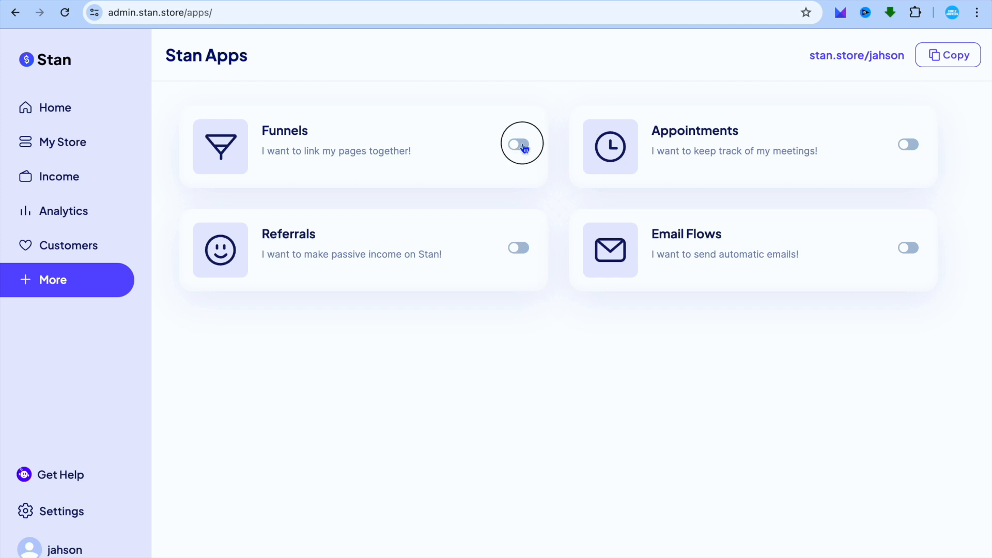
pyautogui.click(518, 144)
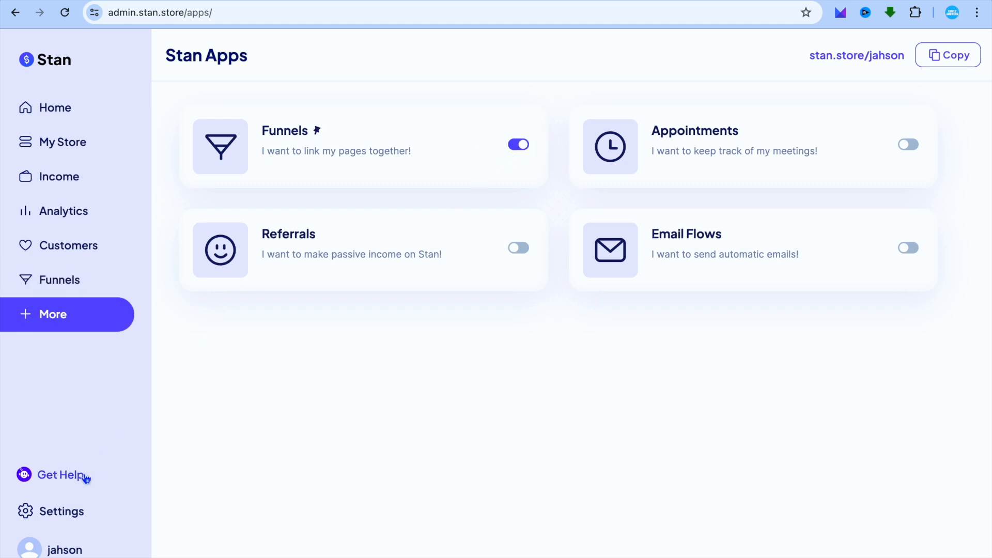
# View the Creator plan billing ($29/month, June 11 trial end) and briefly compare plans
pyautogui.click(63, 511)
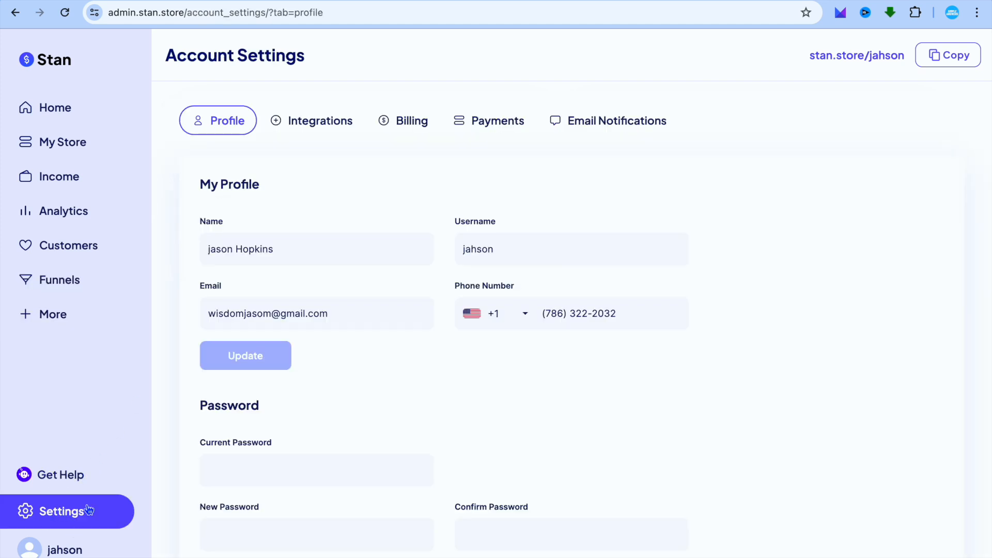
pyautogui.click(403, 120)
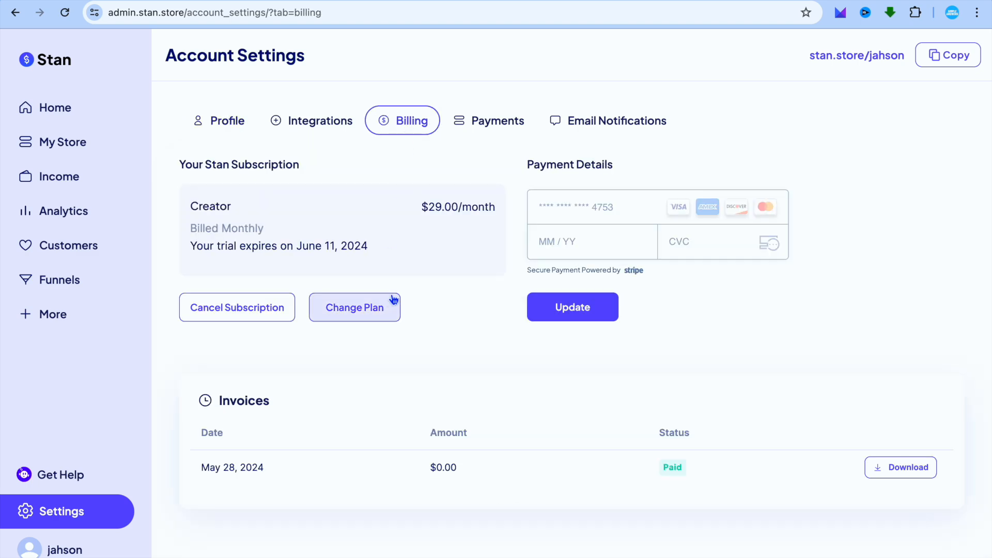
pyautogui.click(355, 307)
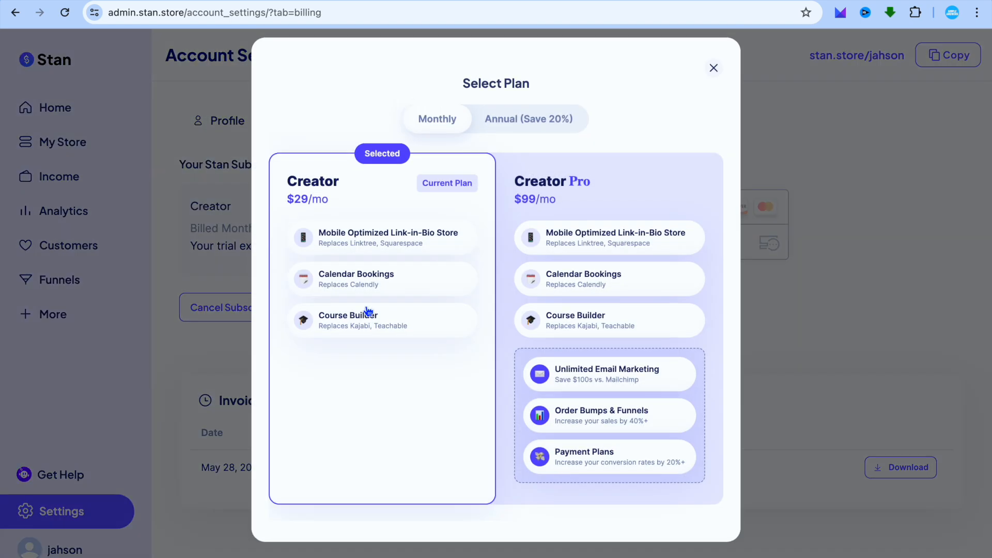
pyautogui.moveTo(315, 213)
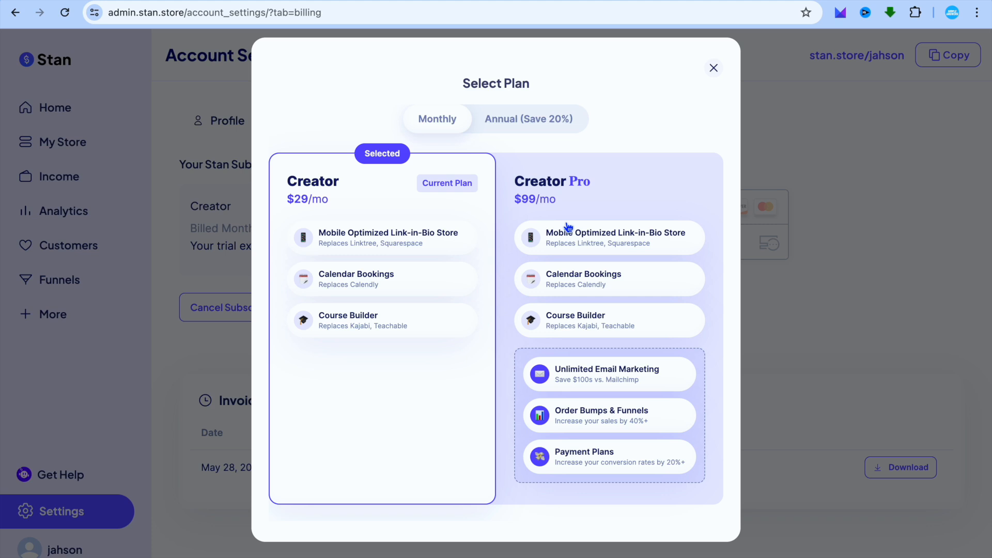
pyautogui.moveTo(708, 82)
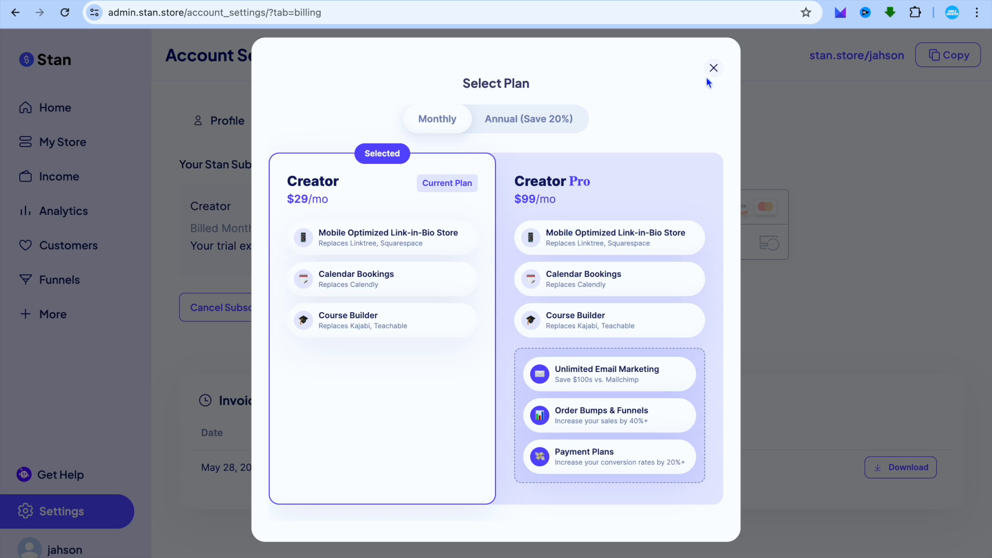
pyautogui.click(713, 67)
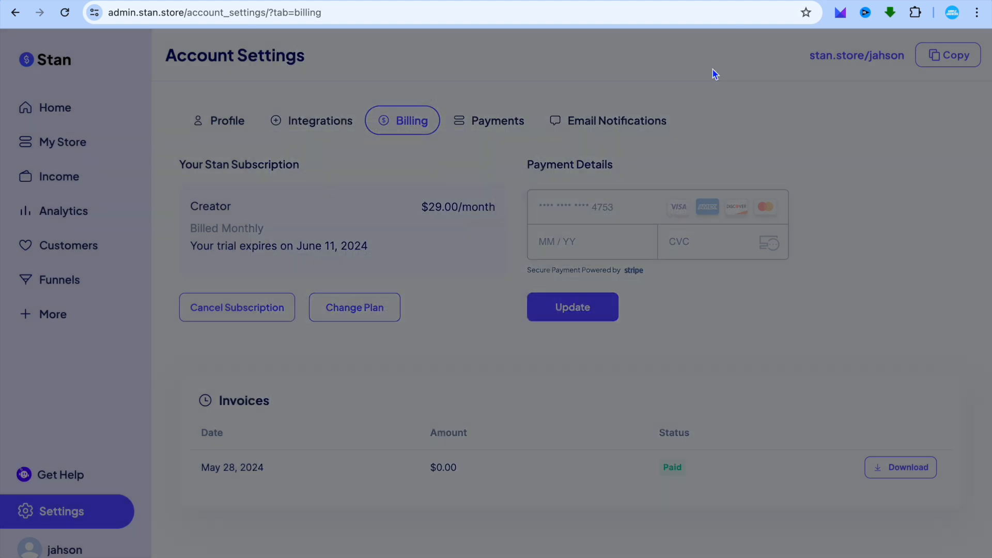